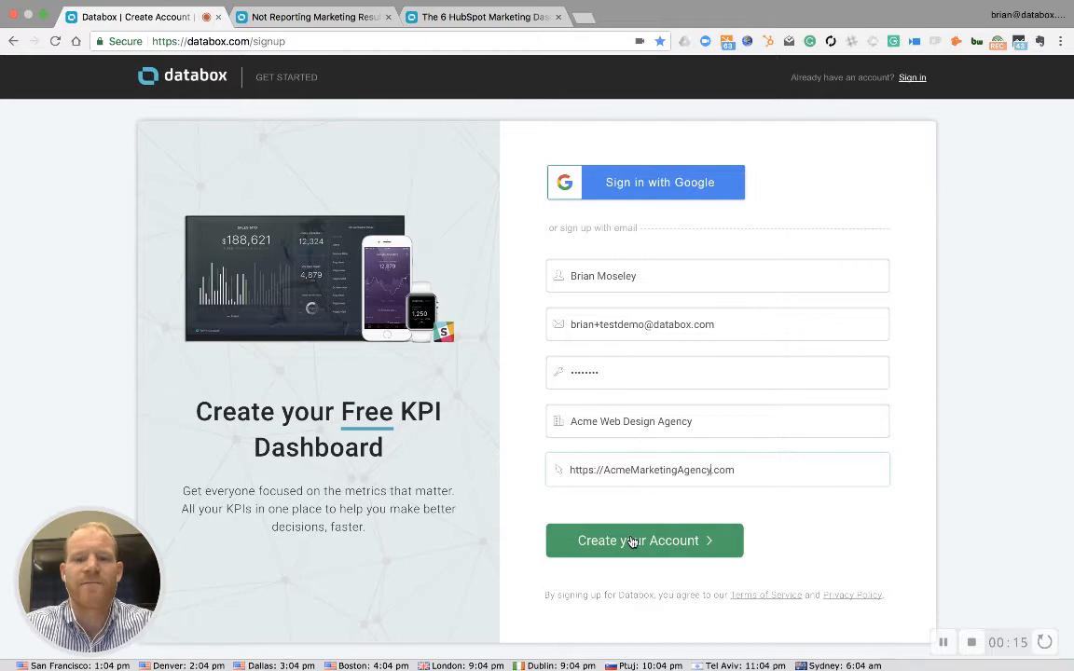
# - Submit the sign-up details and register as an Agency Account for multi-client reporting
pyautogui.click(644, 540)
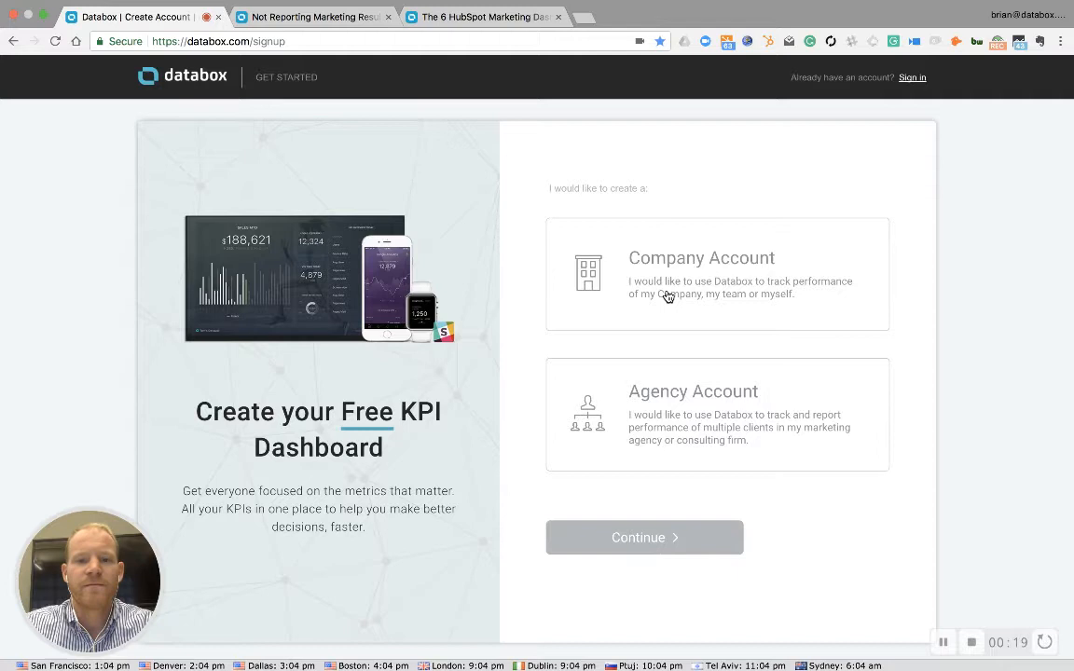
pyautogui.click(717, 414)
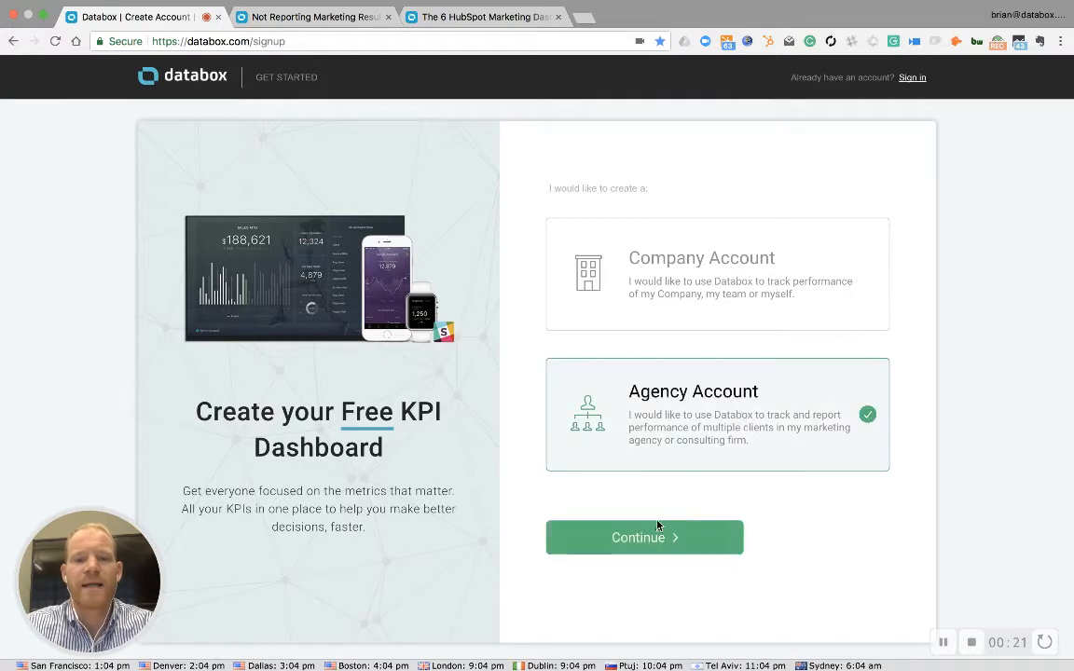
pyautogui.moveTo(645, 537)
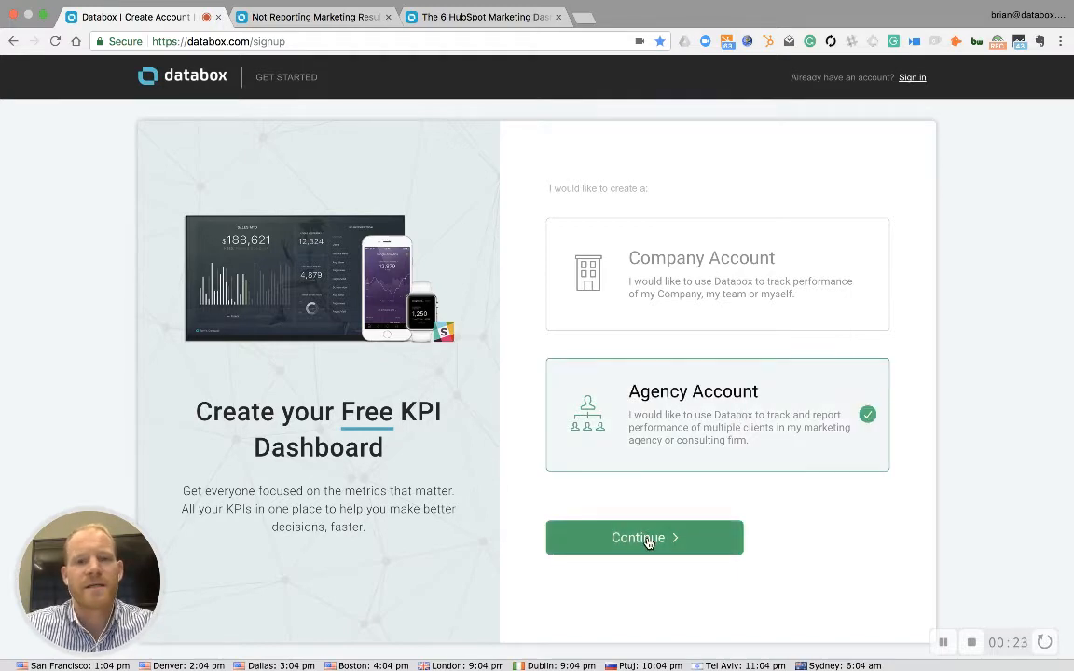
pyautogui.click(644, 537)
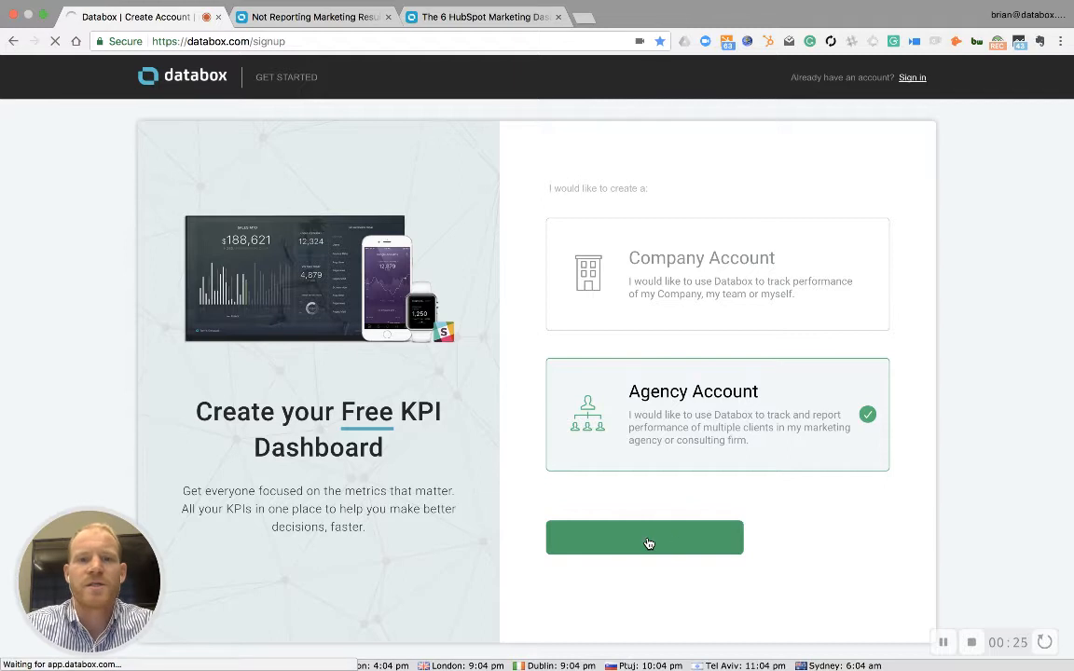
pyautogui.click(644, 537)
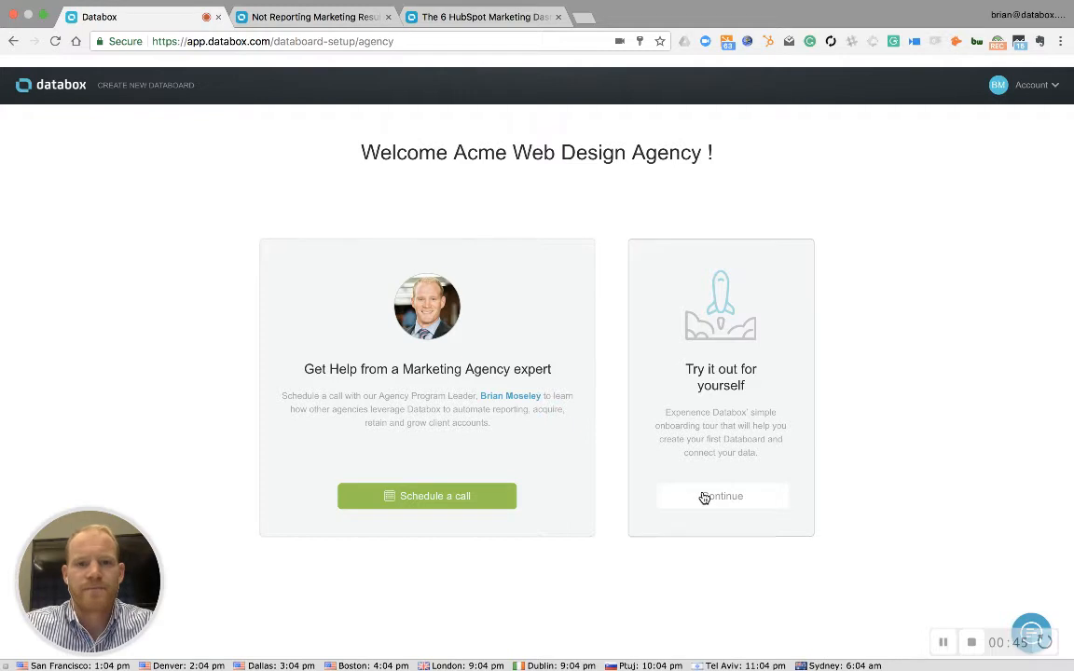
# - Choose 'Try it out for yourself' to reach the template library and the client-reporting KPI article
pyautogui.click(720, 496)
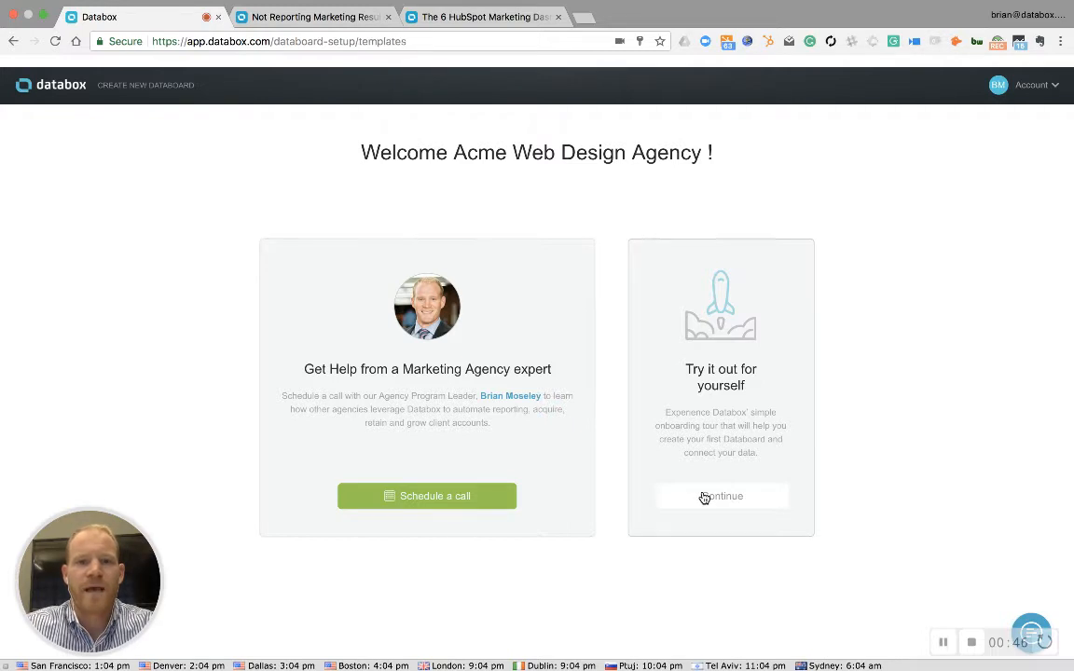
pyautogui.click(720, 495)
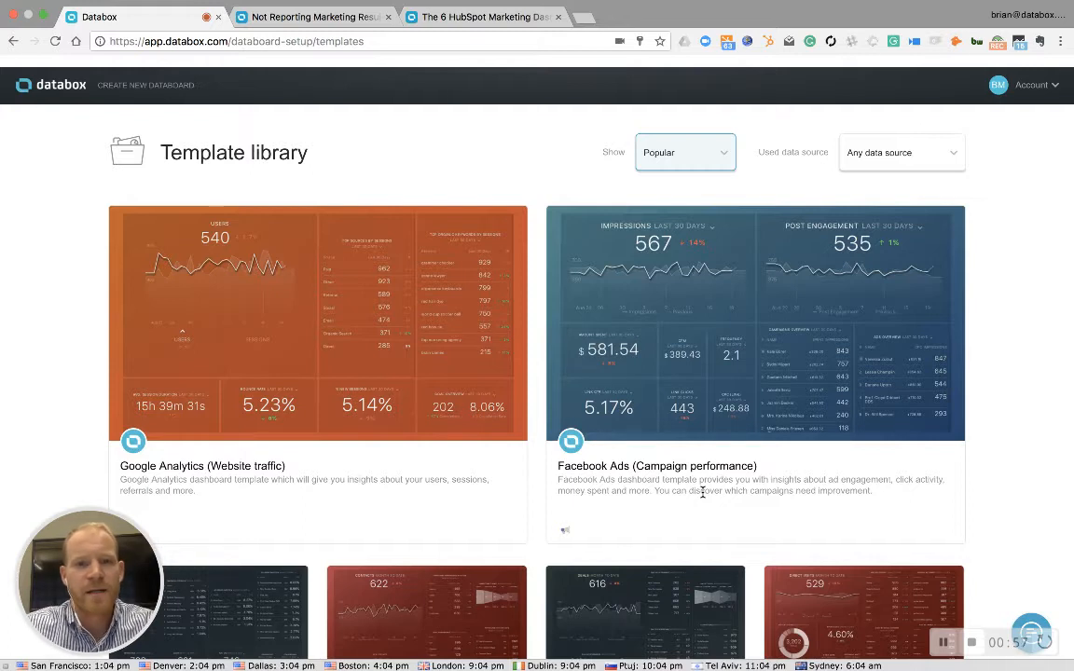
pyautogui.click(312, 16)
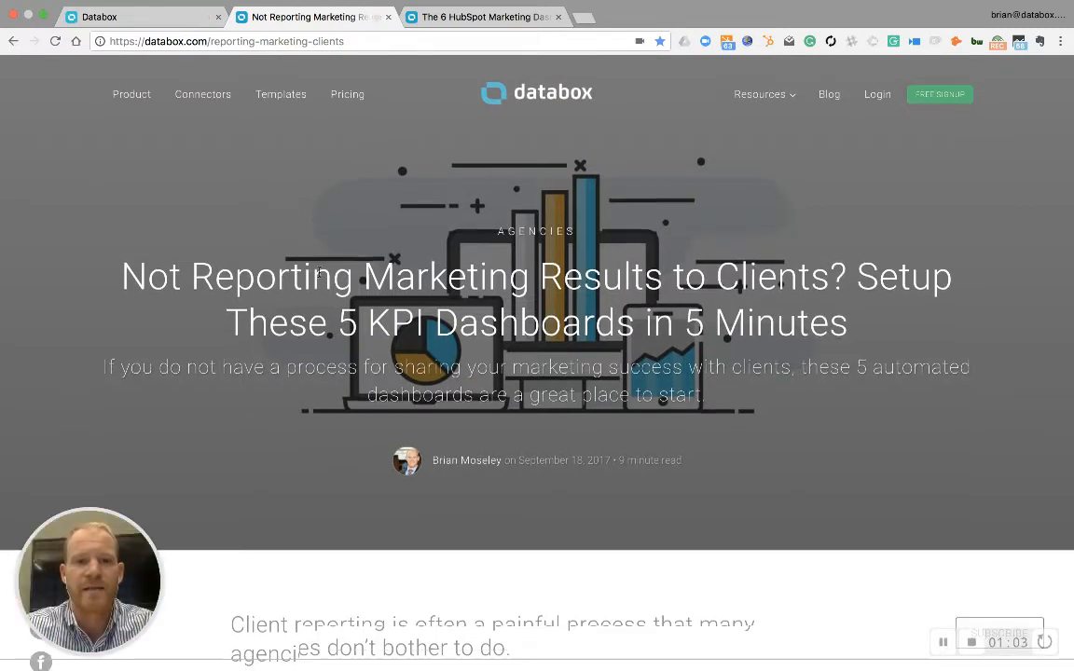
# - Read through the five client-reporting dashboards article, then switch to the six HubSpot dashboards article
pyautogui.scroll(-3)
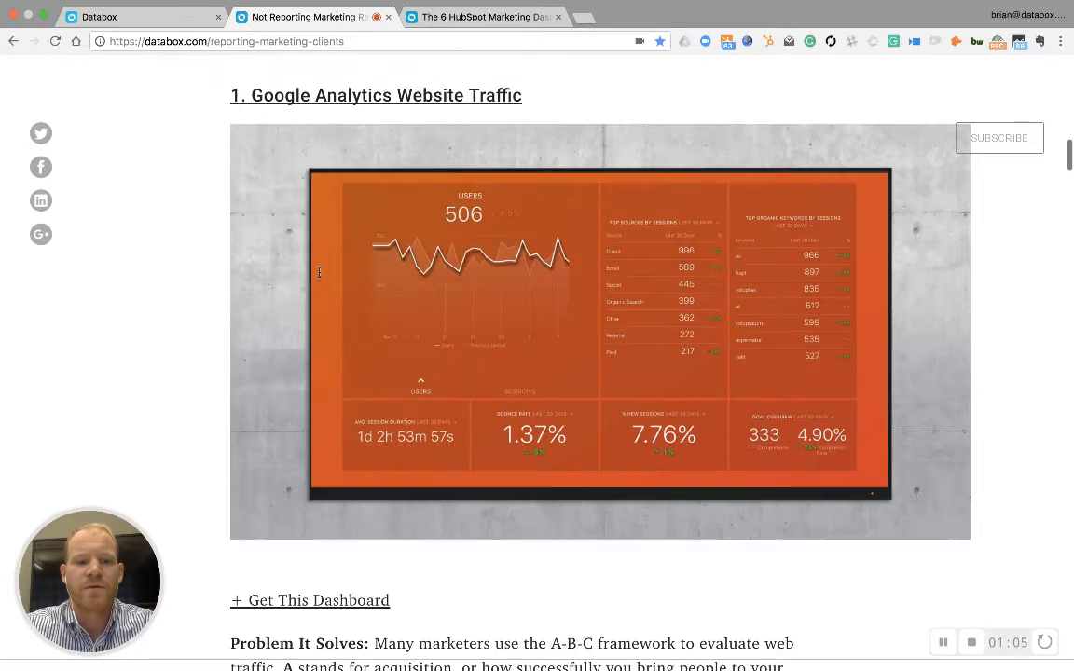
pyautogui.scroll(-3)
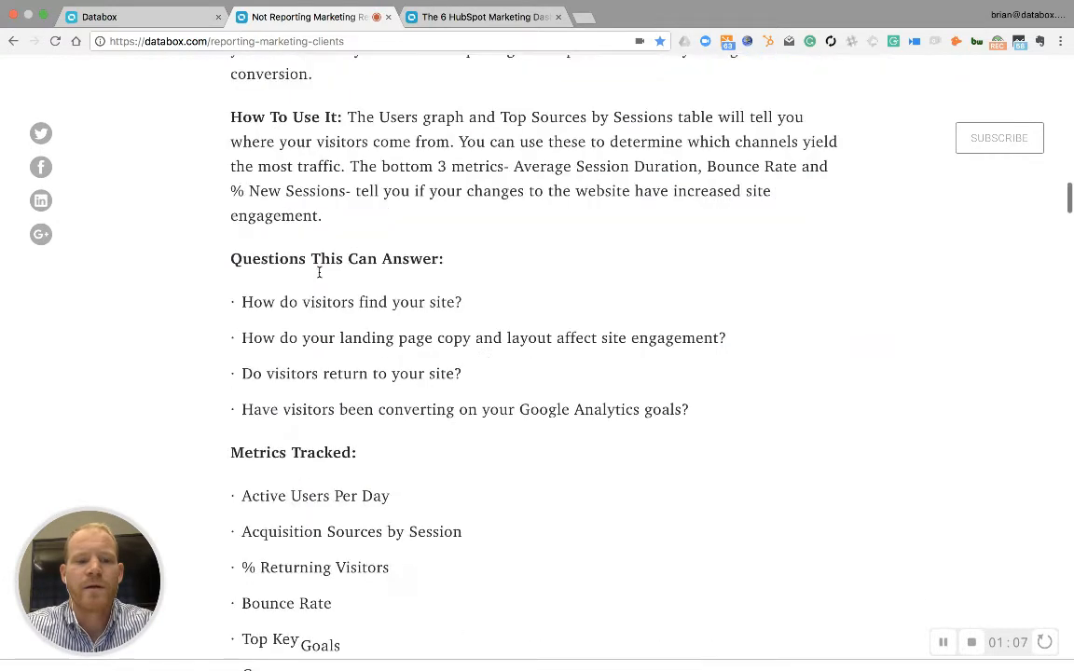
pyautogui.scroll(-3)
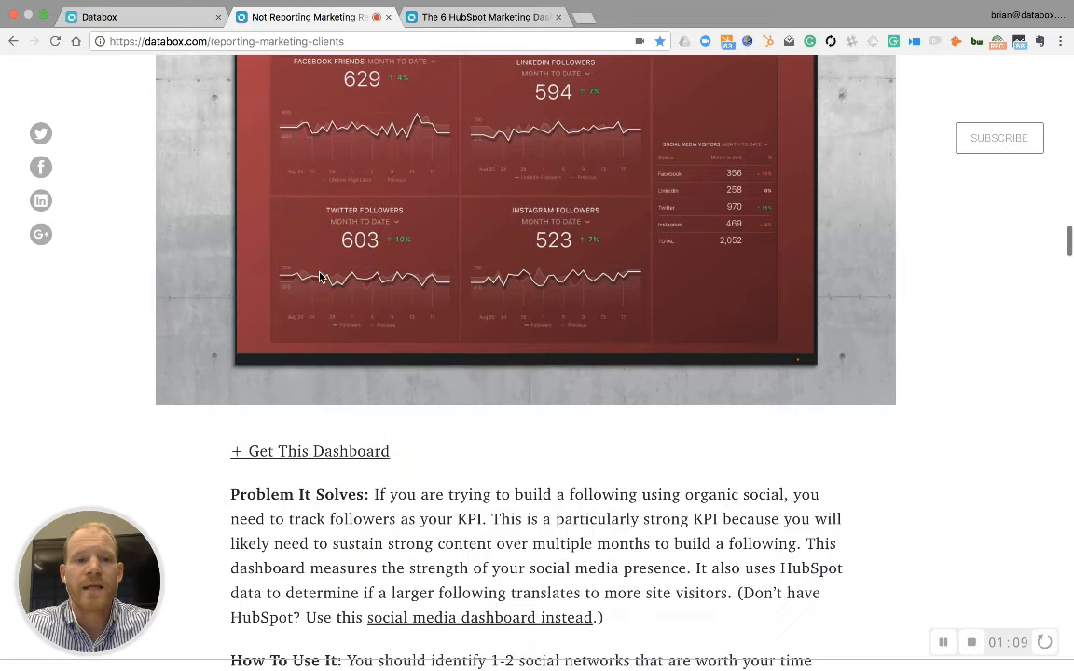
pyautogui.scroll(-3)
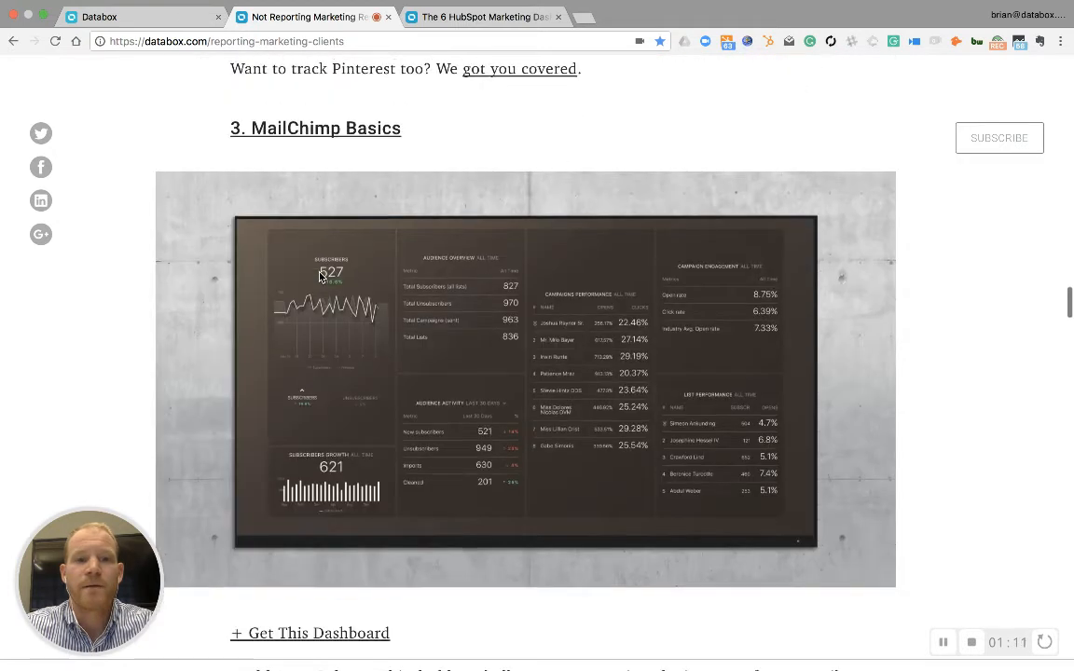
pyautogui.scroll(-3)
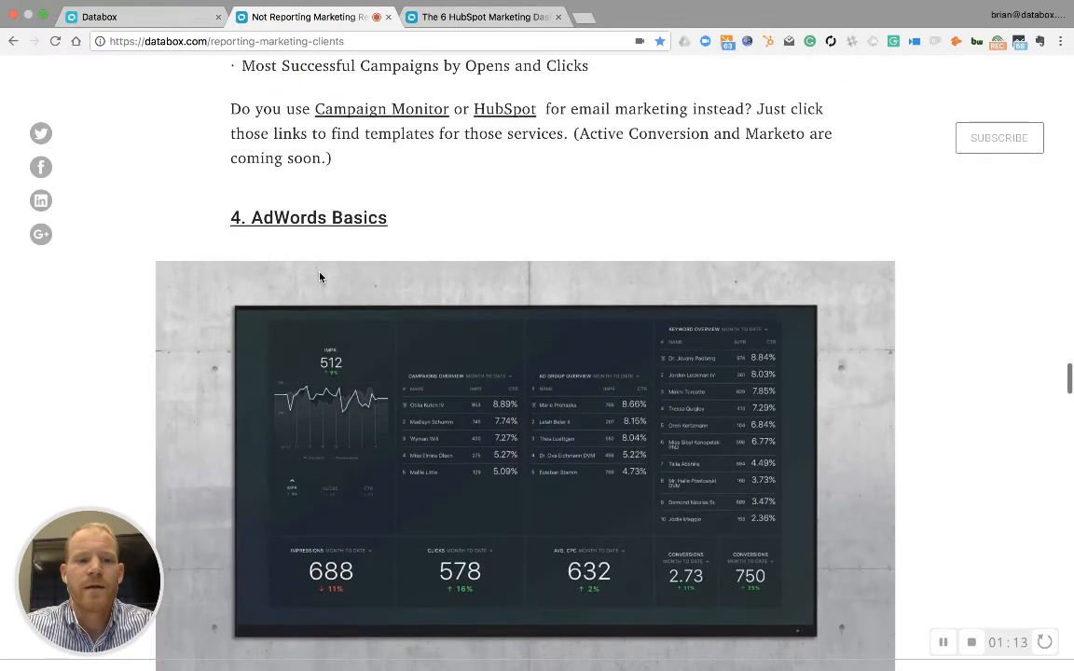
pyautogui.scroll(-3)
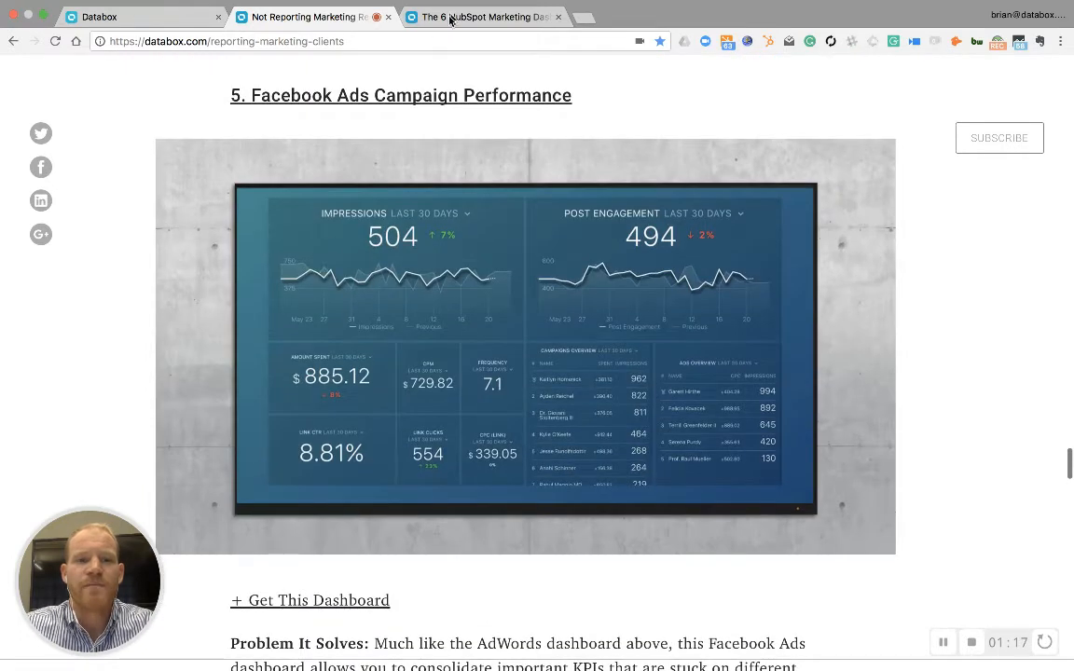
pyautogui.moveTo(485, 16)
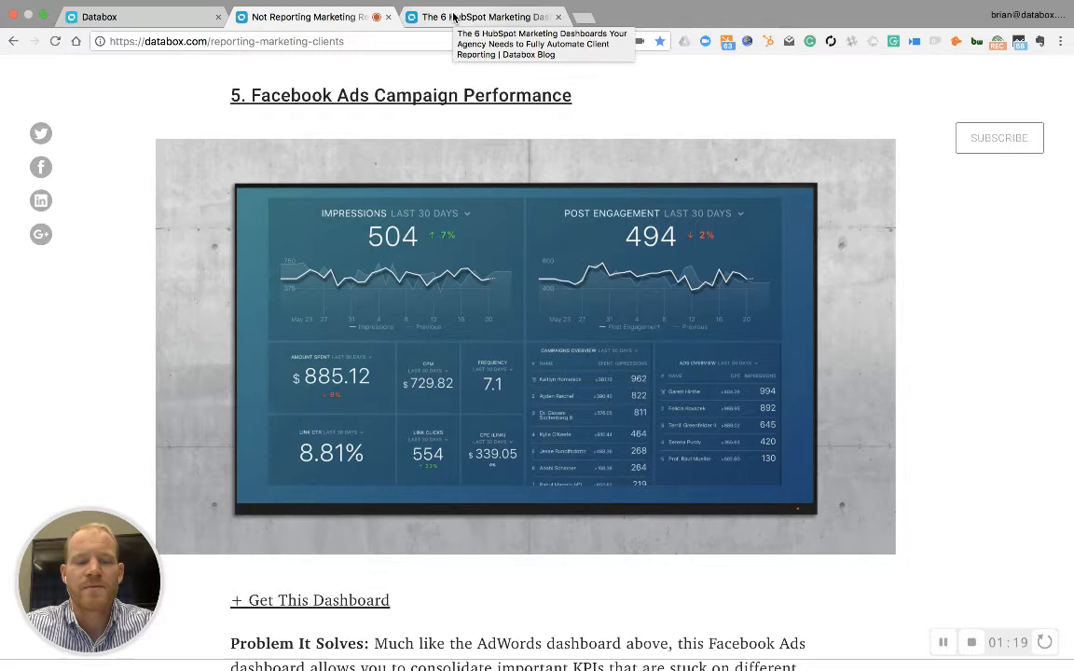
pyautogui.click(484, 17)
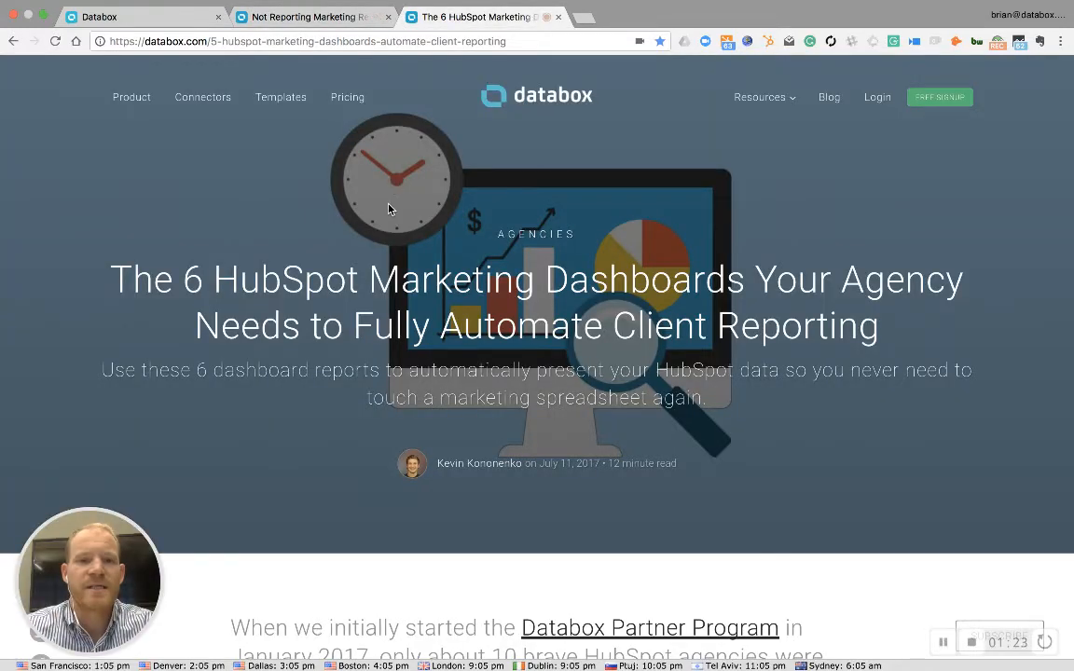
pyautogui.moveTo(196, 74)
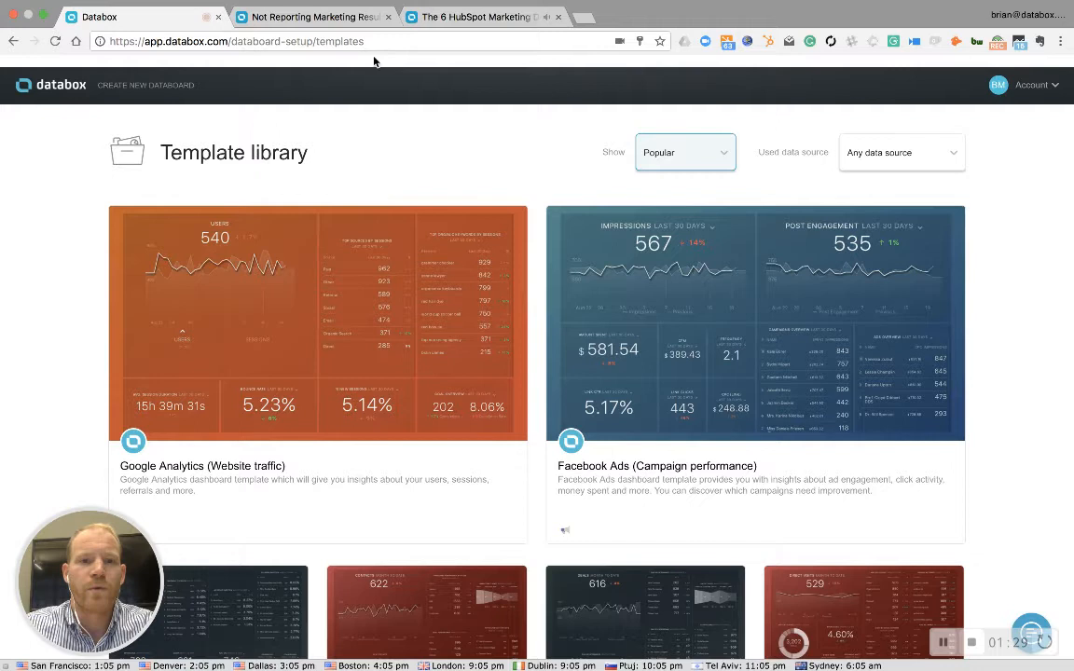
pyautogui.moveTo(689, 159)
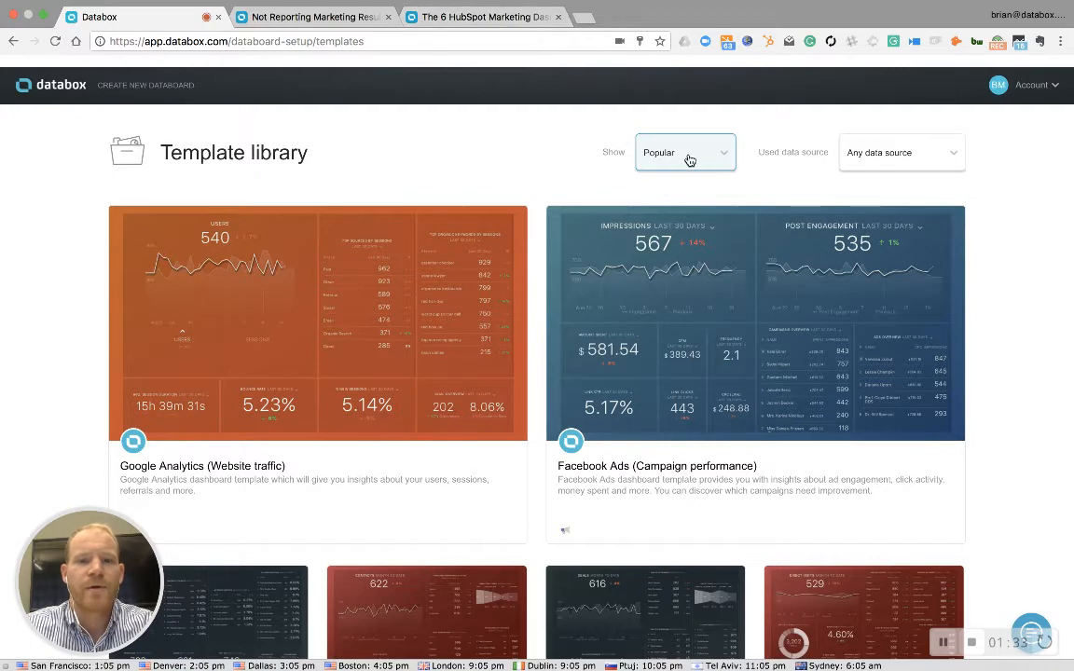
# - Filter templates to the HubSpot Marketing data source and use the HubSpot Marketing template
pyautogui.click(685, 151)
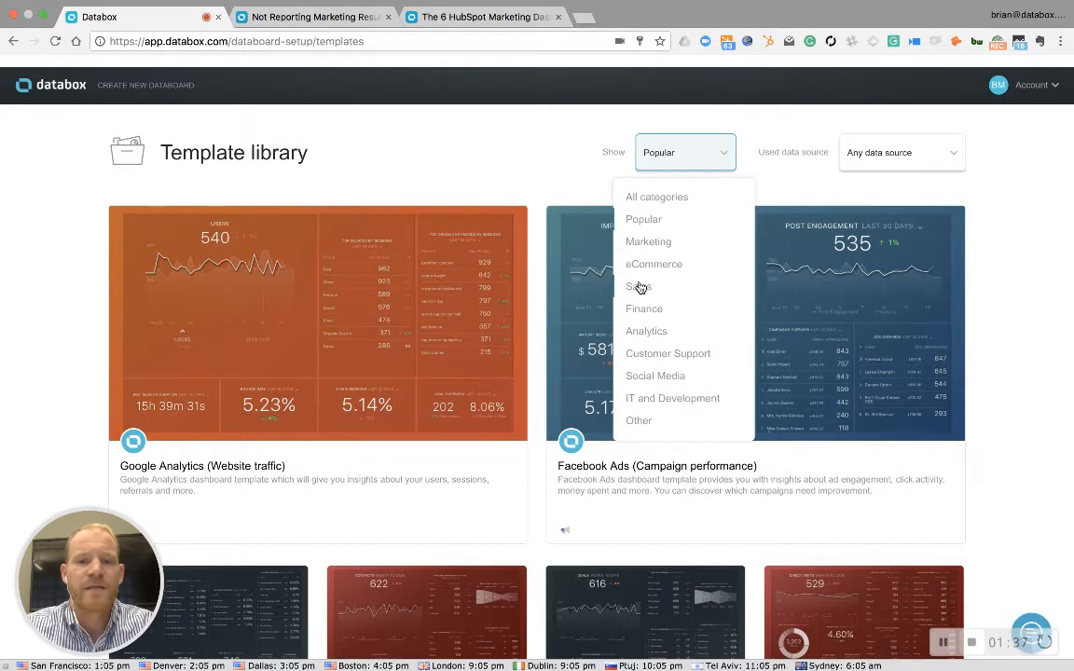
pyautogui.moveTo(656, 376)
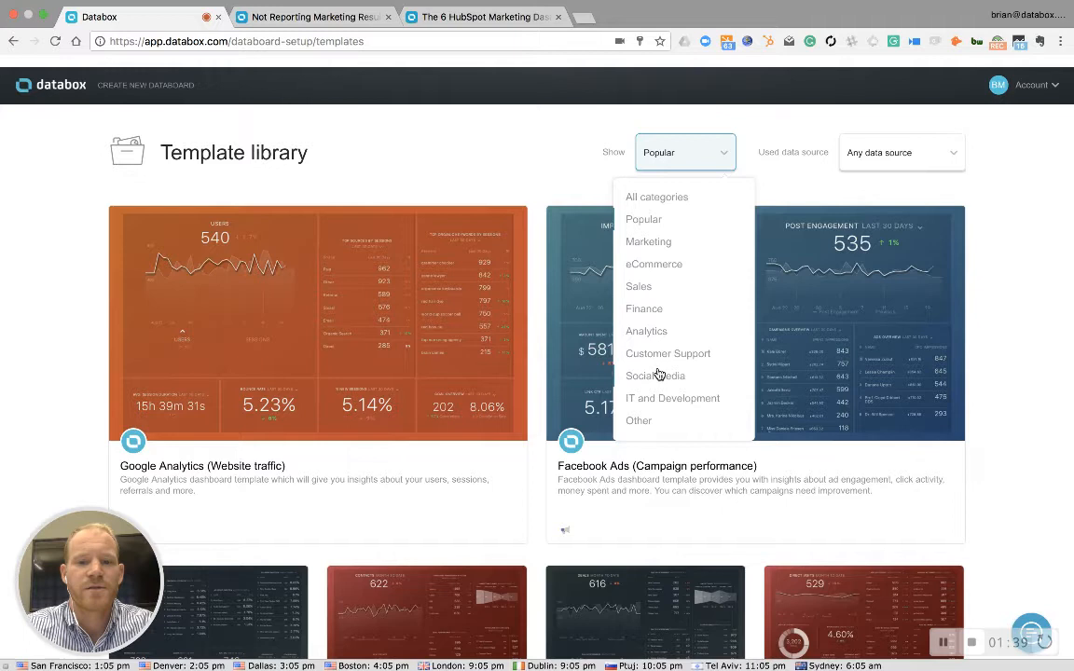
pyautogui.click(899, 152)
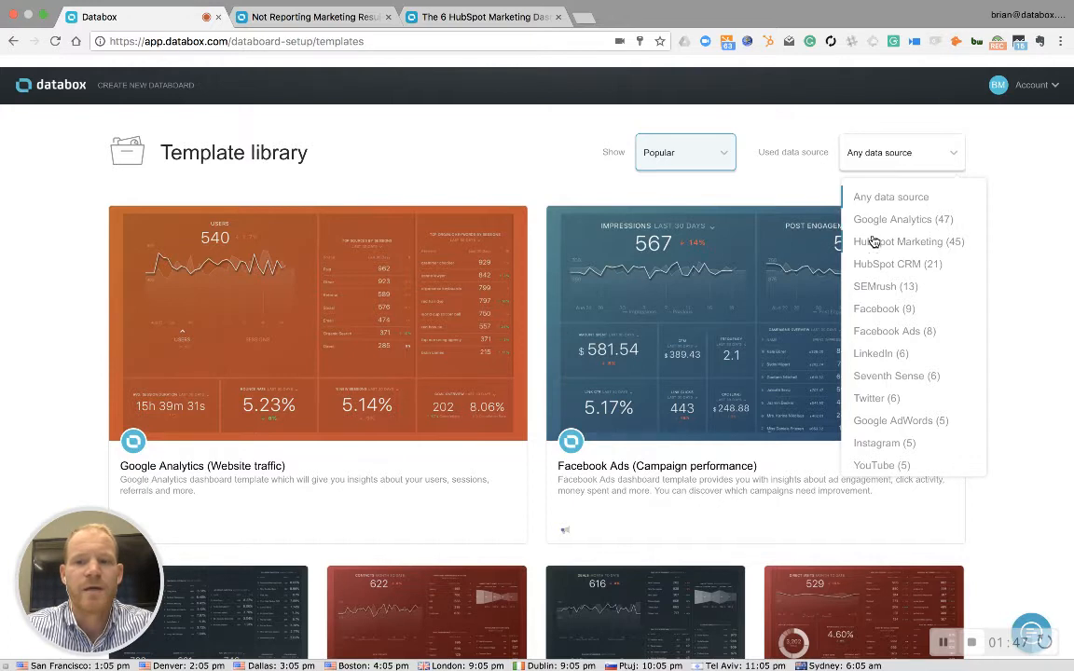
pyautogui.click(908, 241)
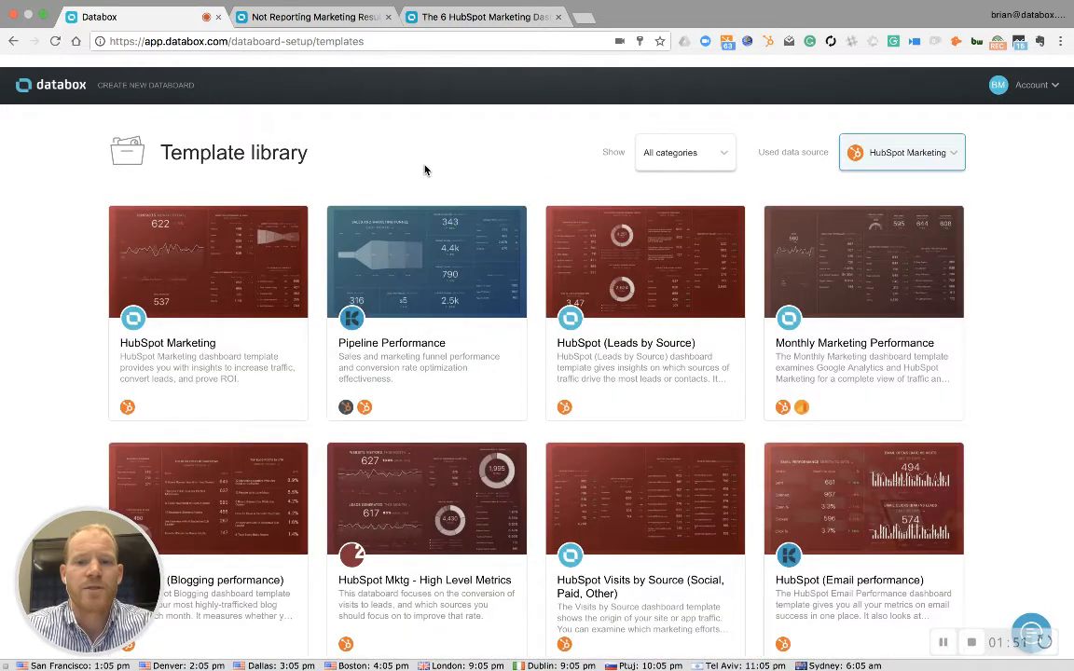
pyautogui.moveTo(406, 167)
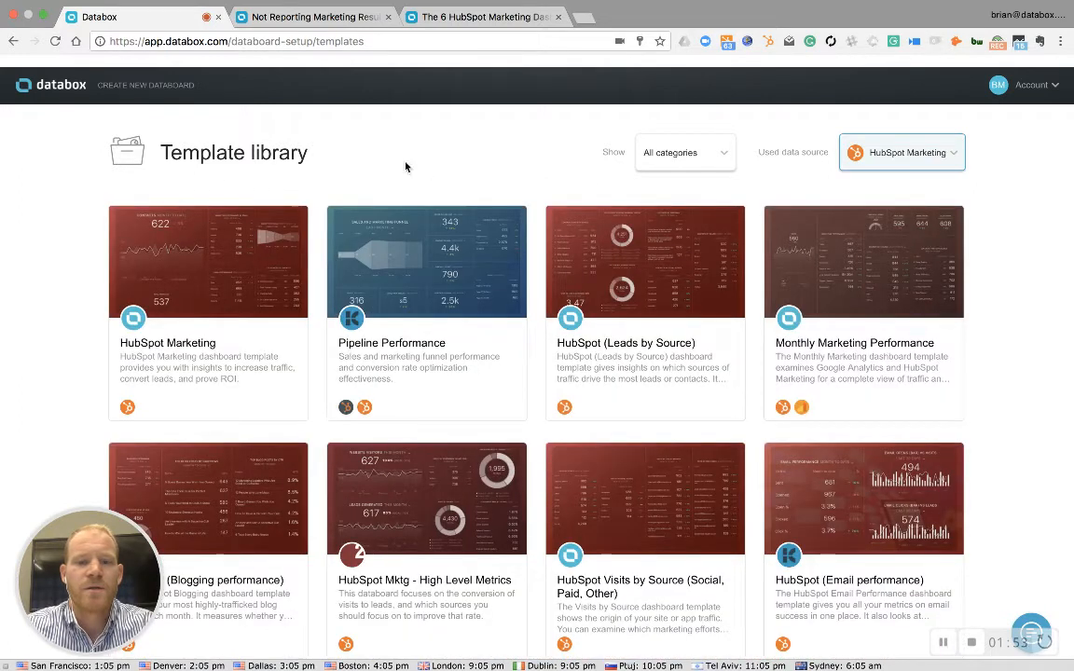
pyautogui.click(208, 262)
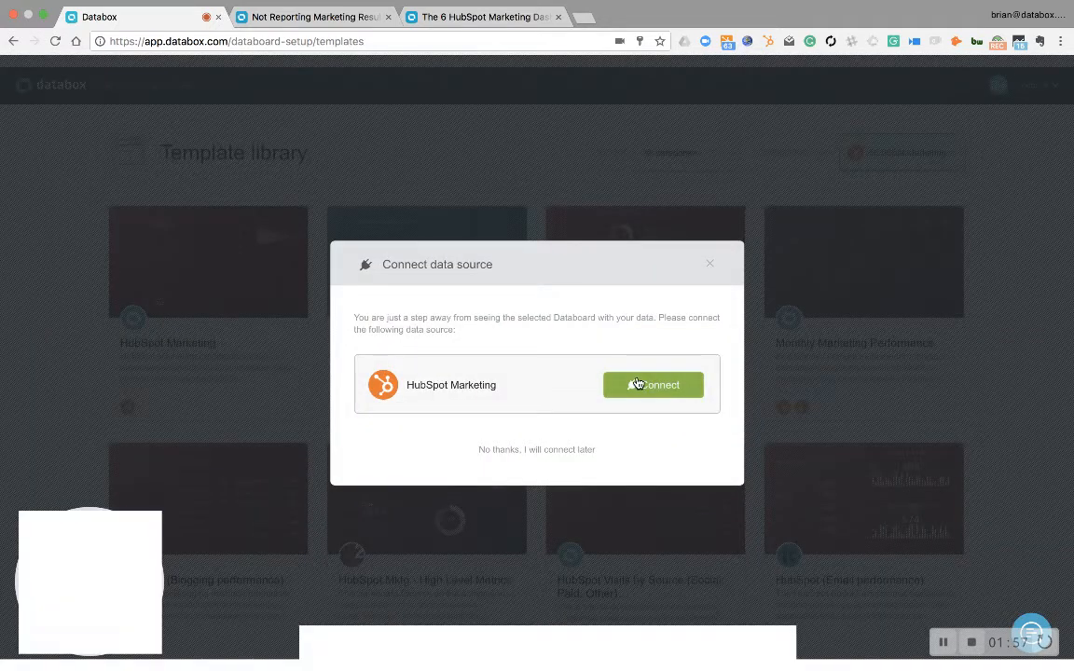
# - Connect HubSpot Marketing using the databox.com HubSpot account
pyautogui.click(652, 385)
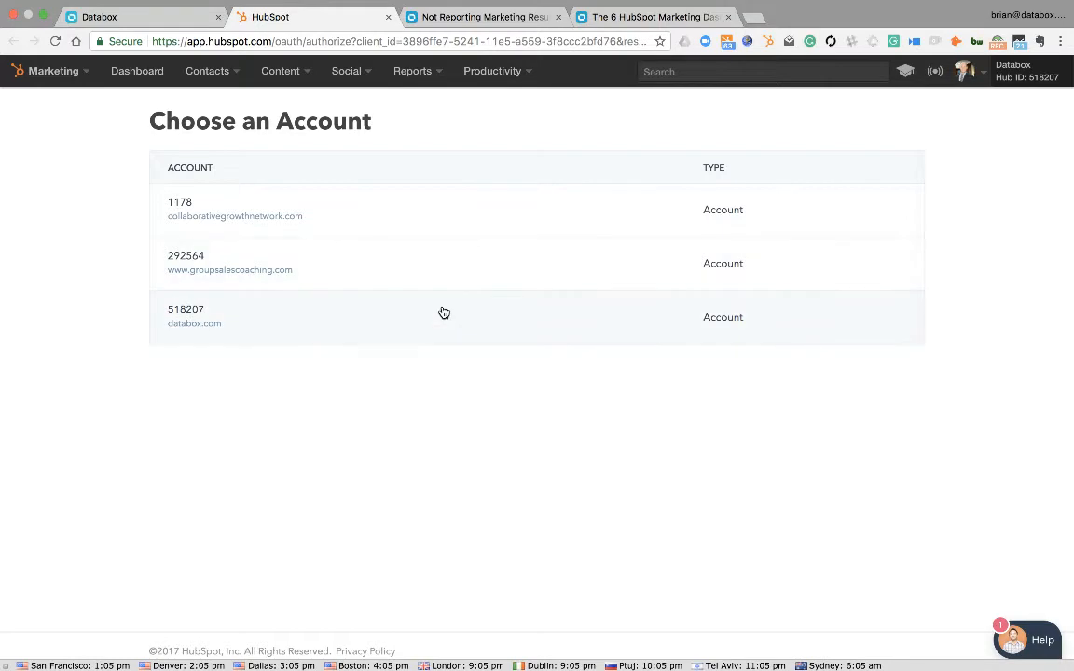
pyautogui.click(193, 316)
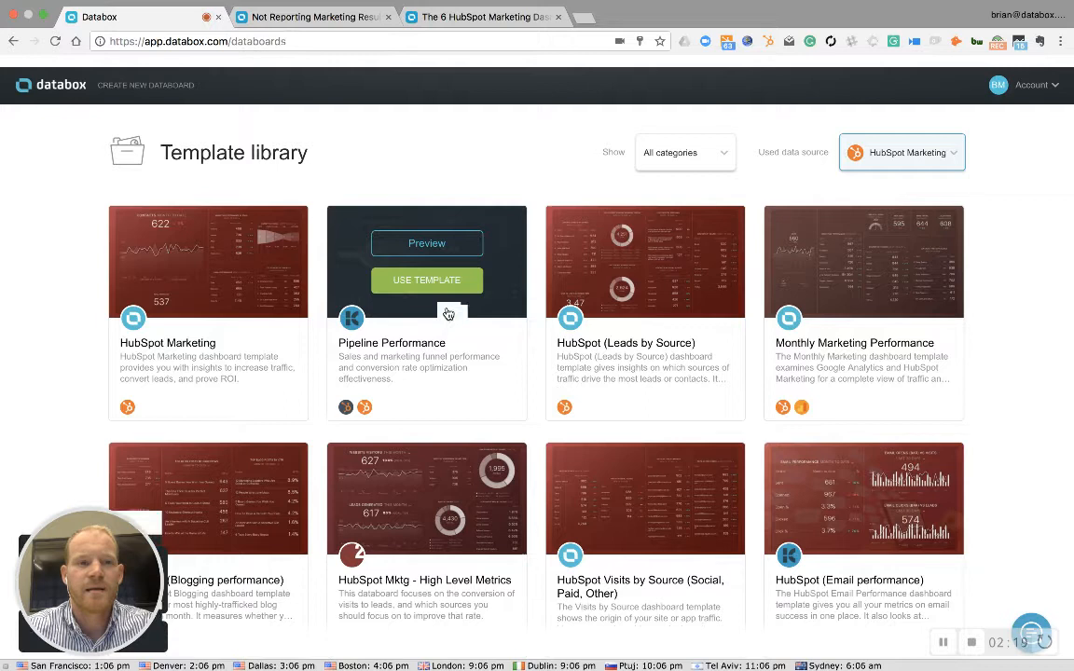
# - Return to the Databoards list and start adding a new client from Client accounts
pyautogui.click(426, 279)
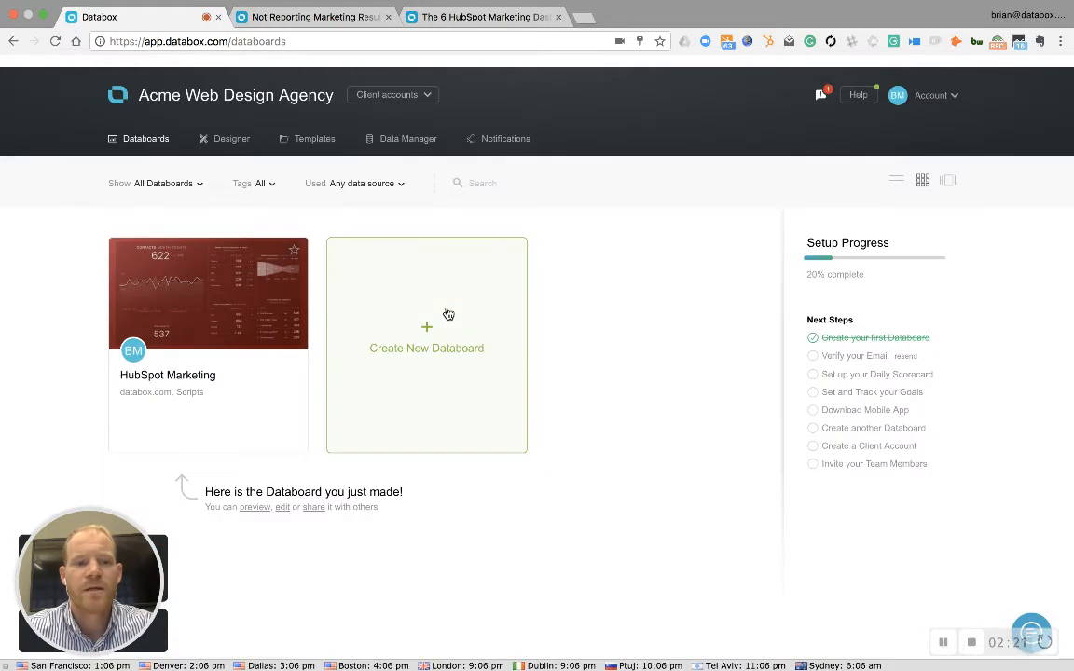
pyautogui.moveTo(209, 293)
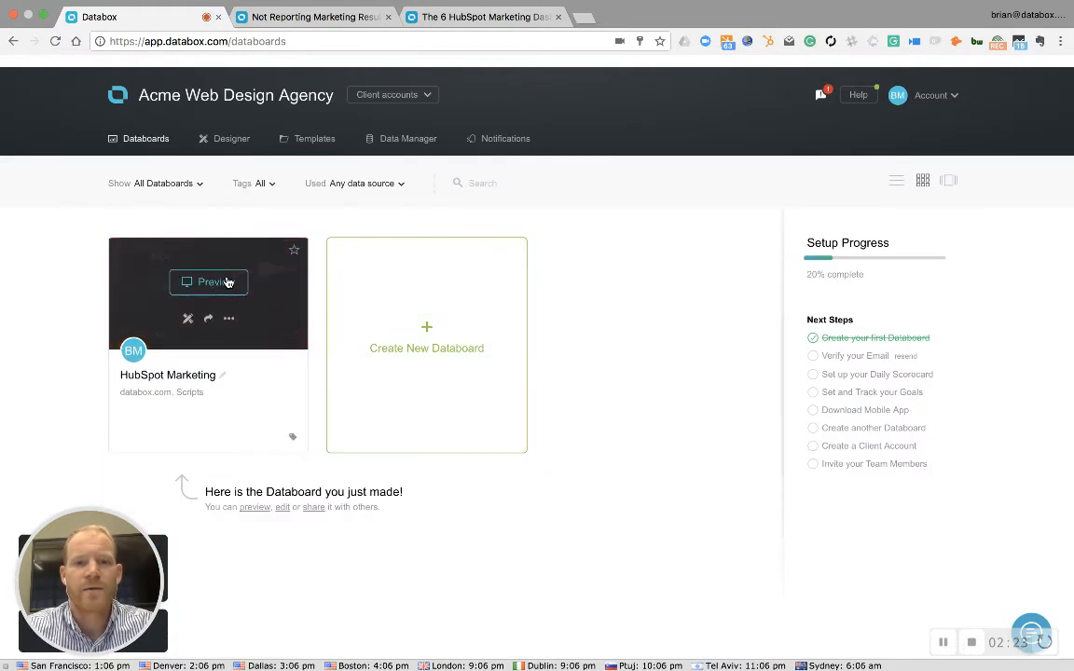
pyautogui.moveTo(82, 284)
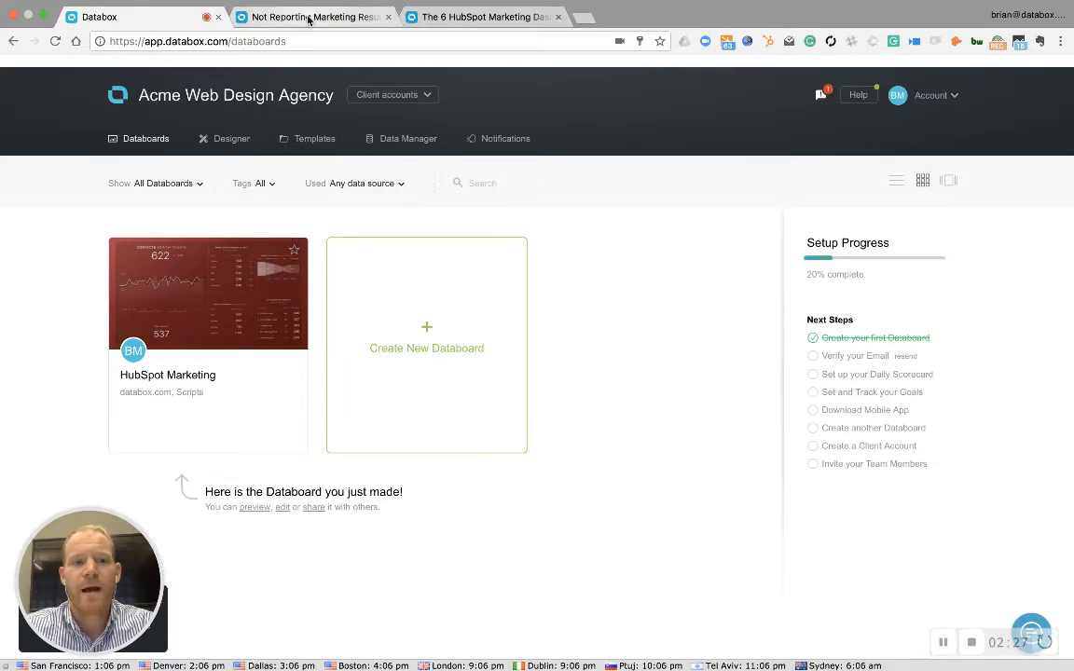
pyautogui.click(482, 17)
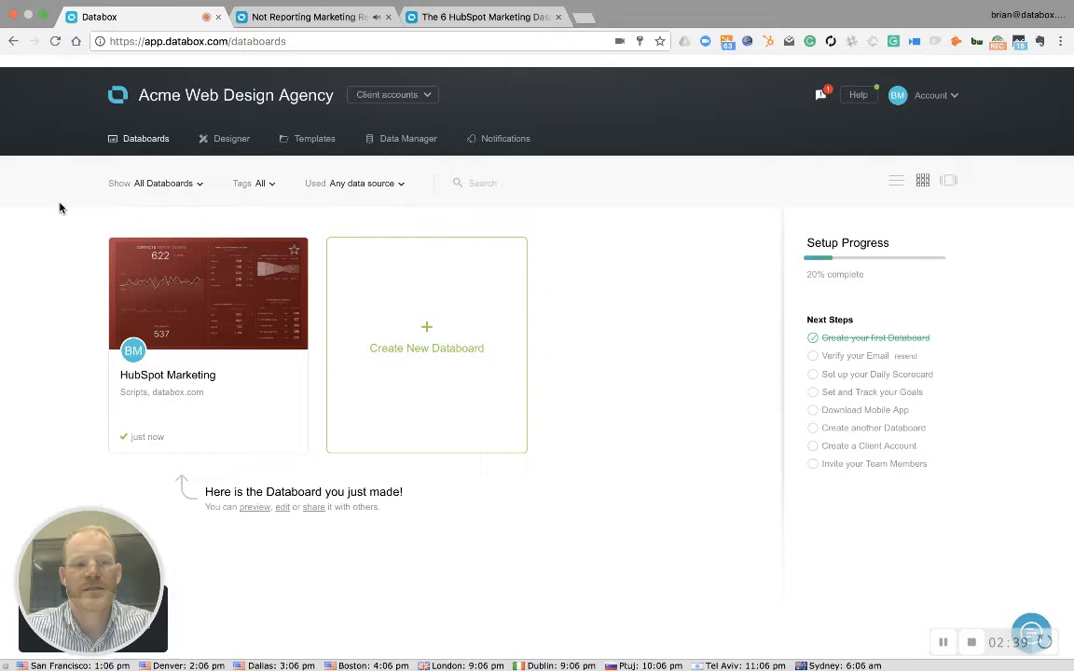
pyautogui.moveTo(209, 294)
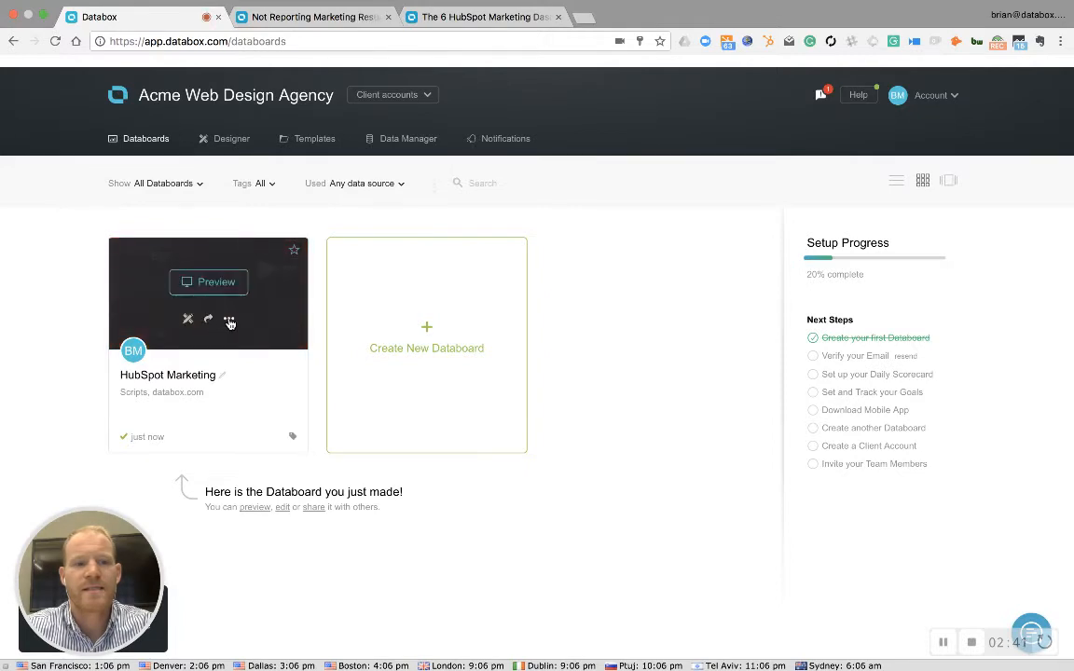
pyautogui.click(391, 94)
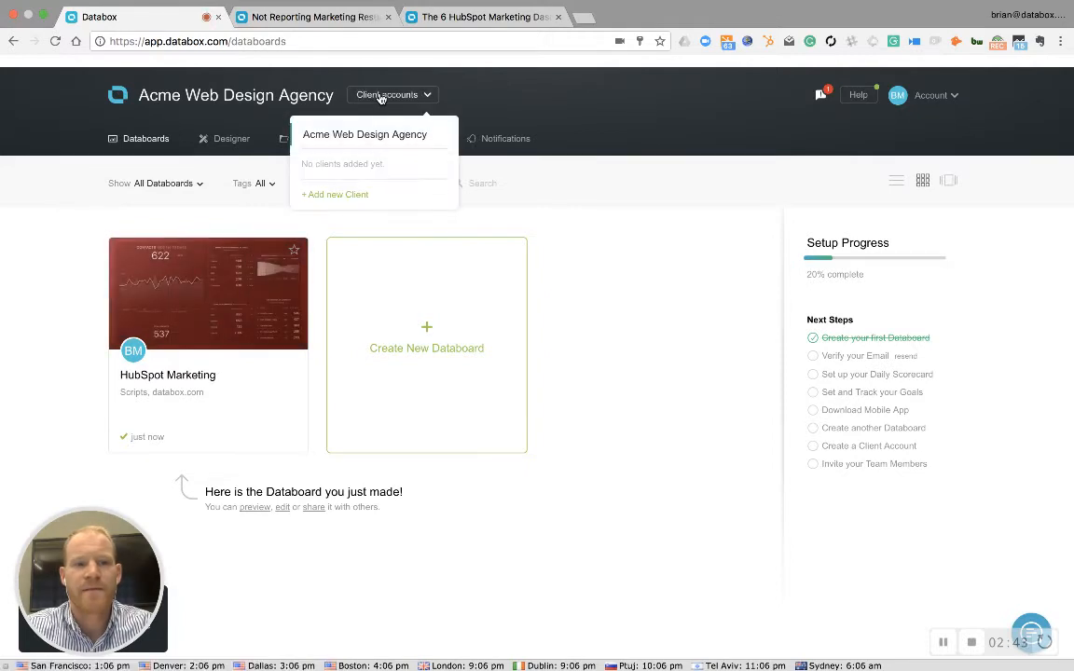
pyautogui.click(334, 194)
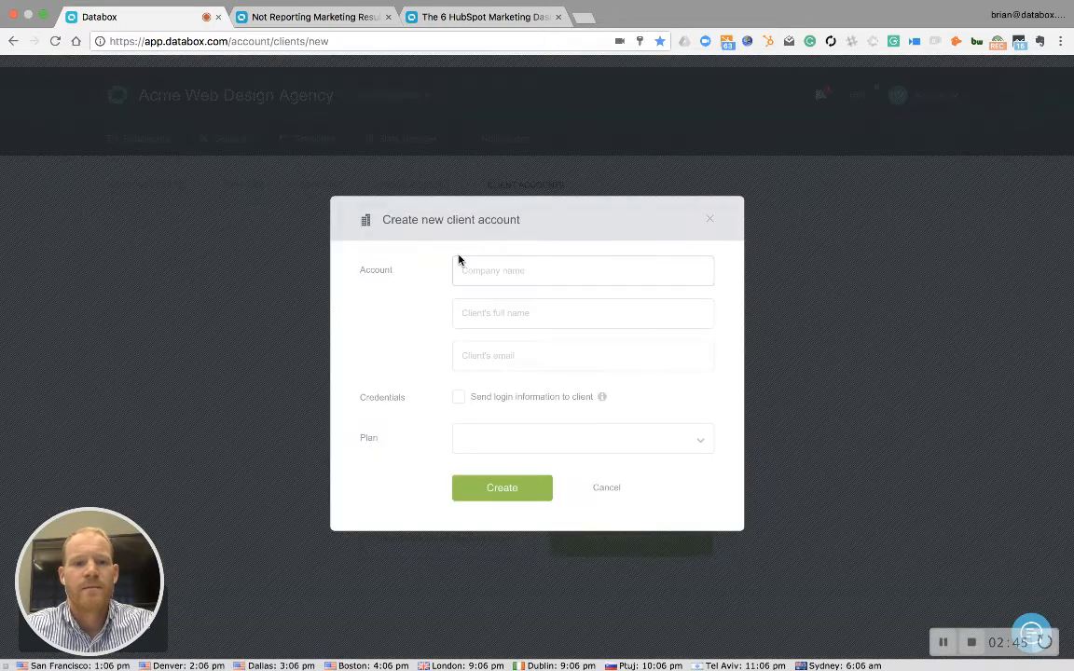
pyautogui.write('Clie')
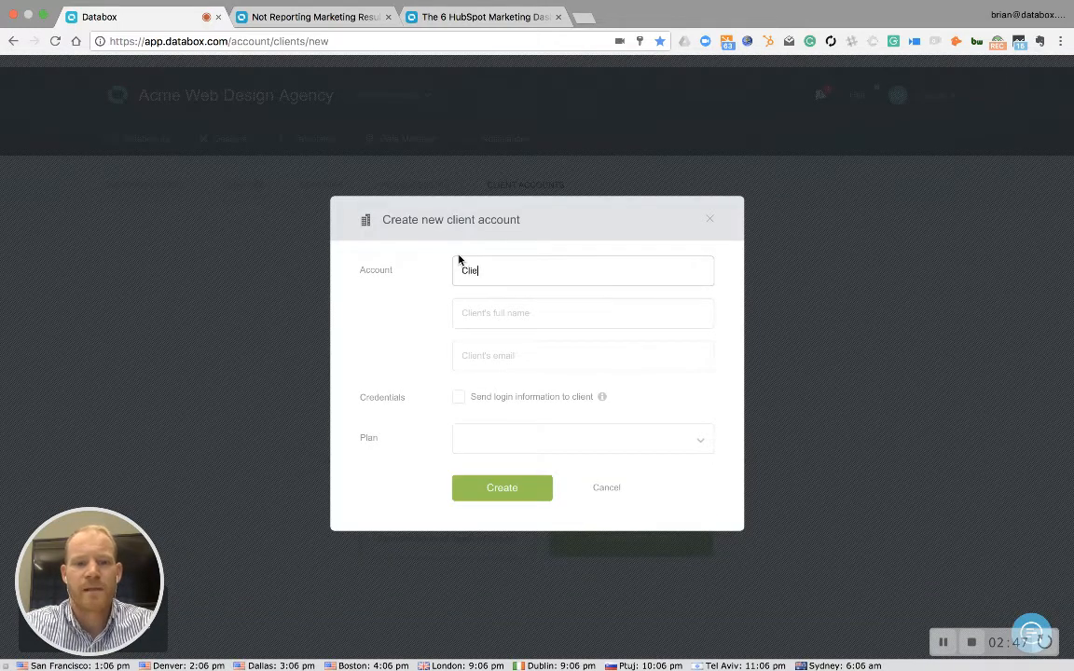
pyautogui.write('nt')
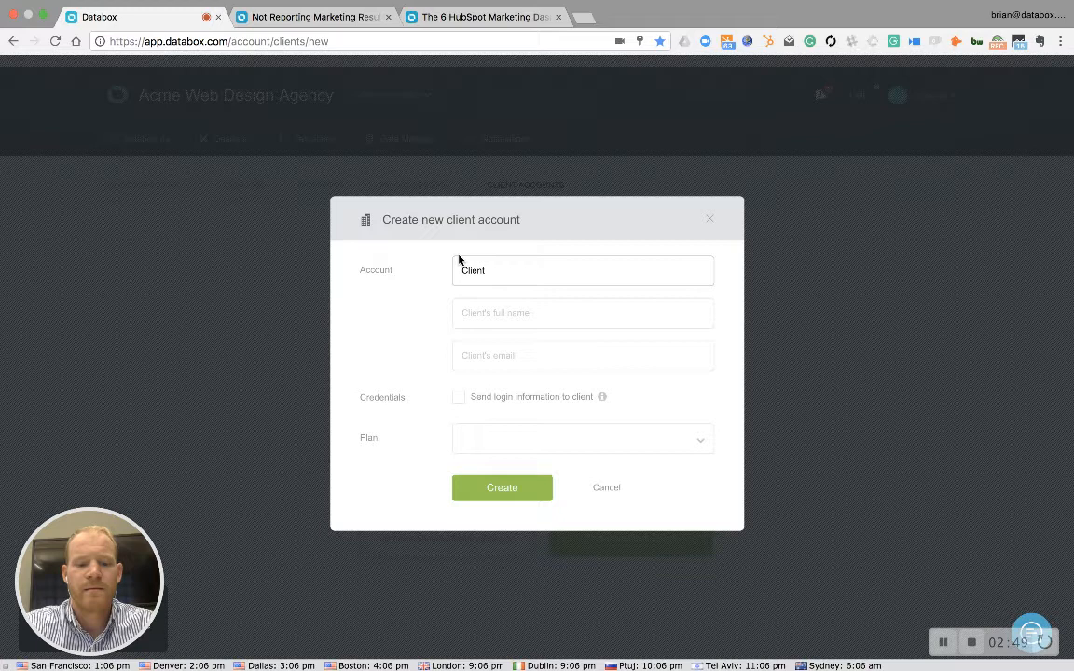
pyautogui.write('Tech')
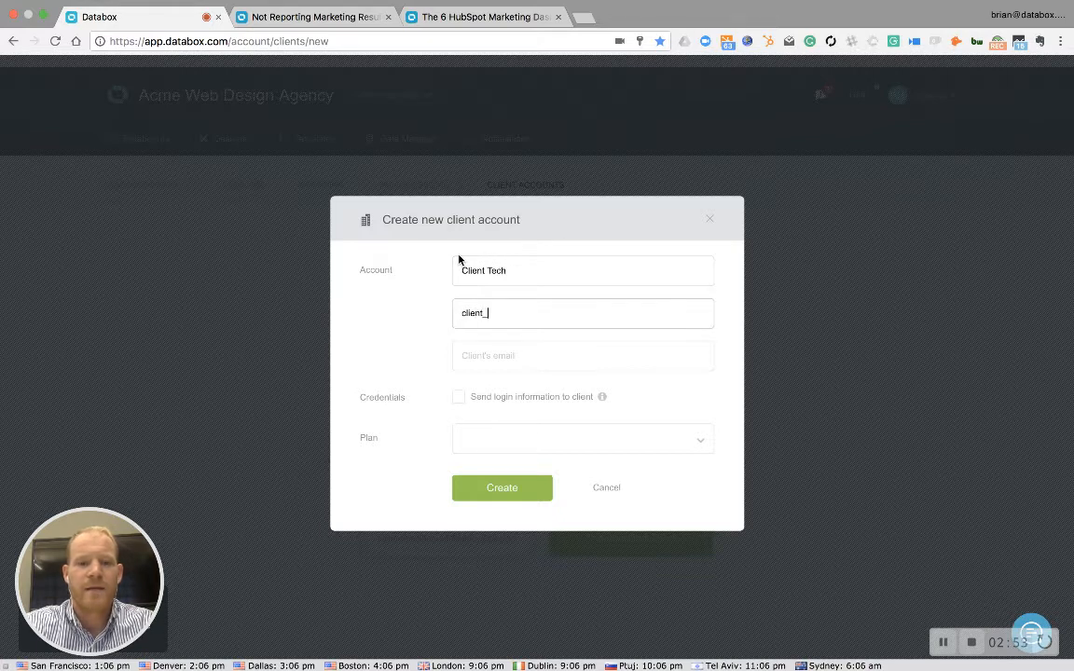
pyautogui.write('name')
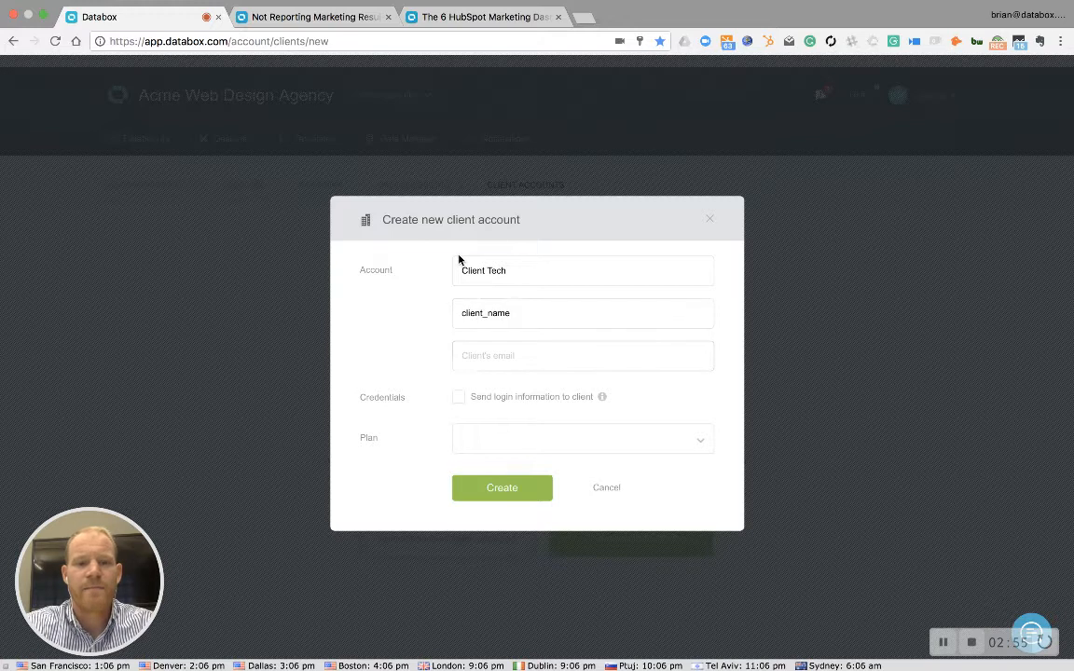
pyautogui.write('client@tech')
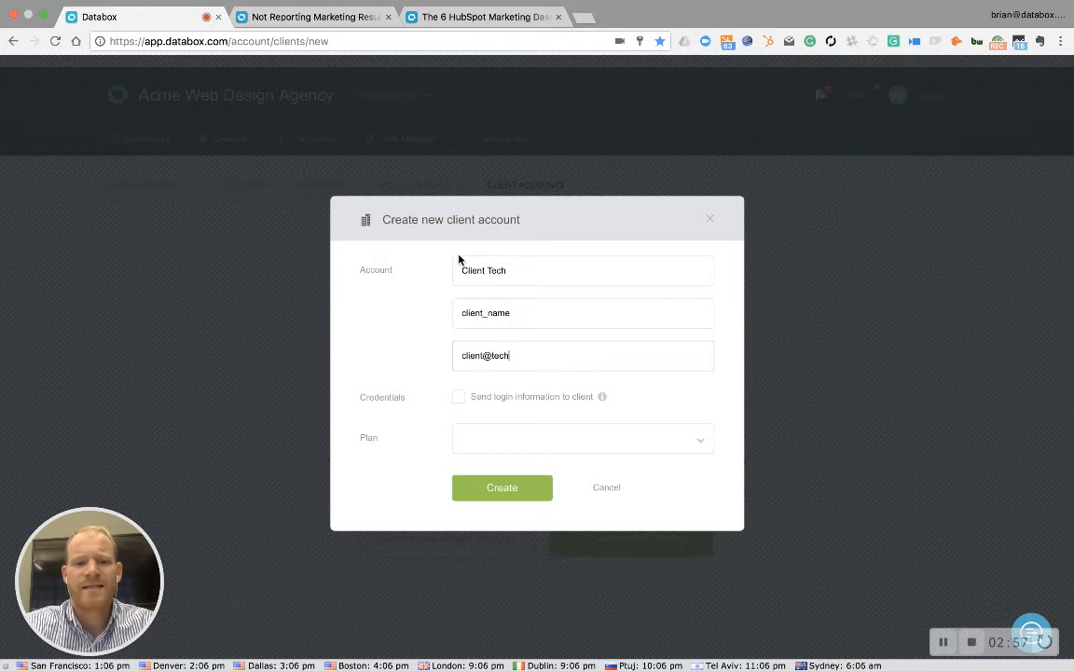
pyautogui.write('.com')
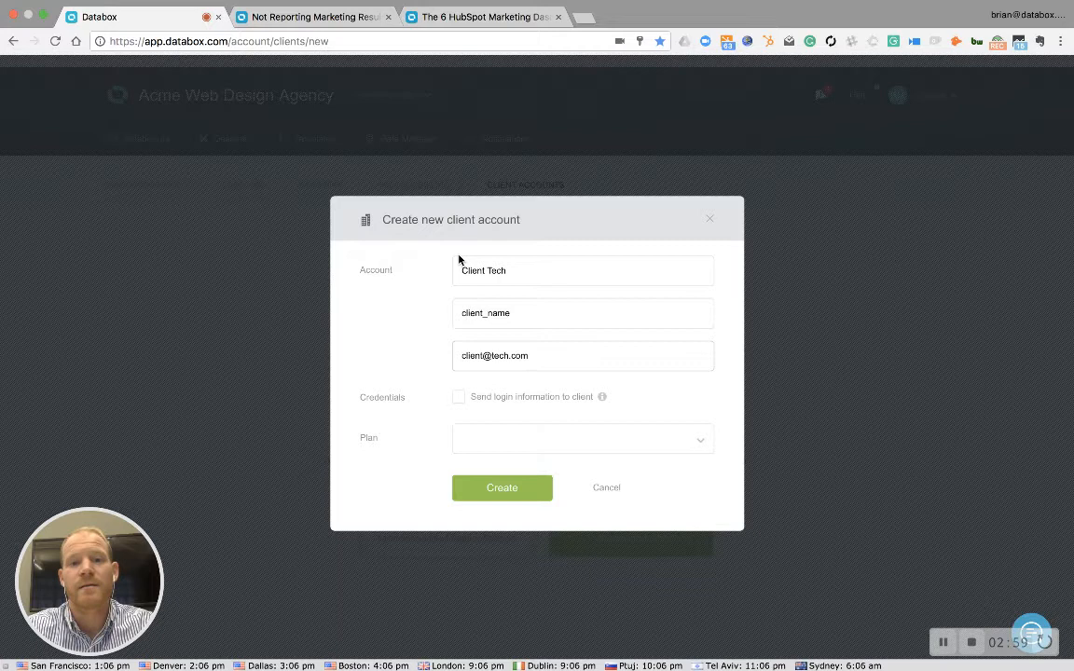
pyautogui.click(582, 438)
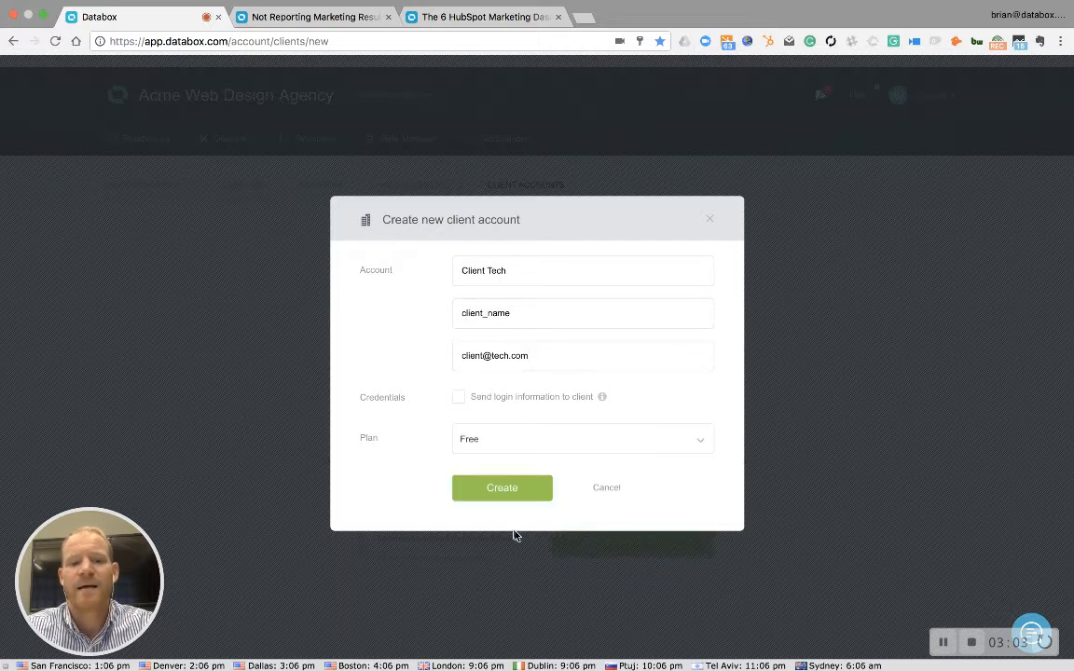
pyautogui.click(501, 488)
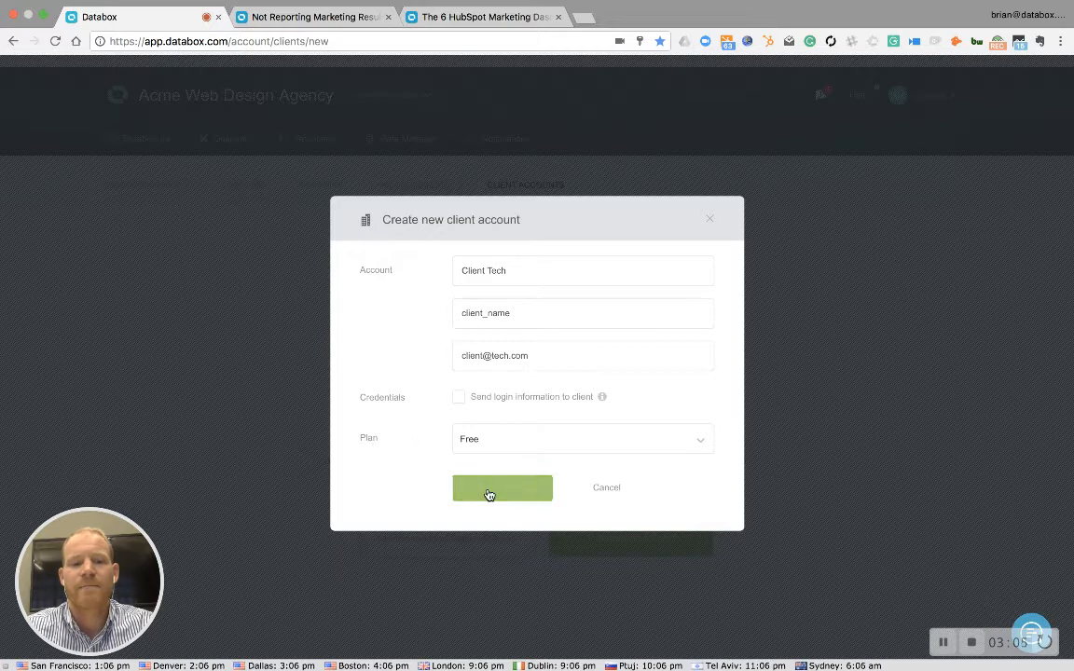
pyautogui.moveTo(426, 468)
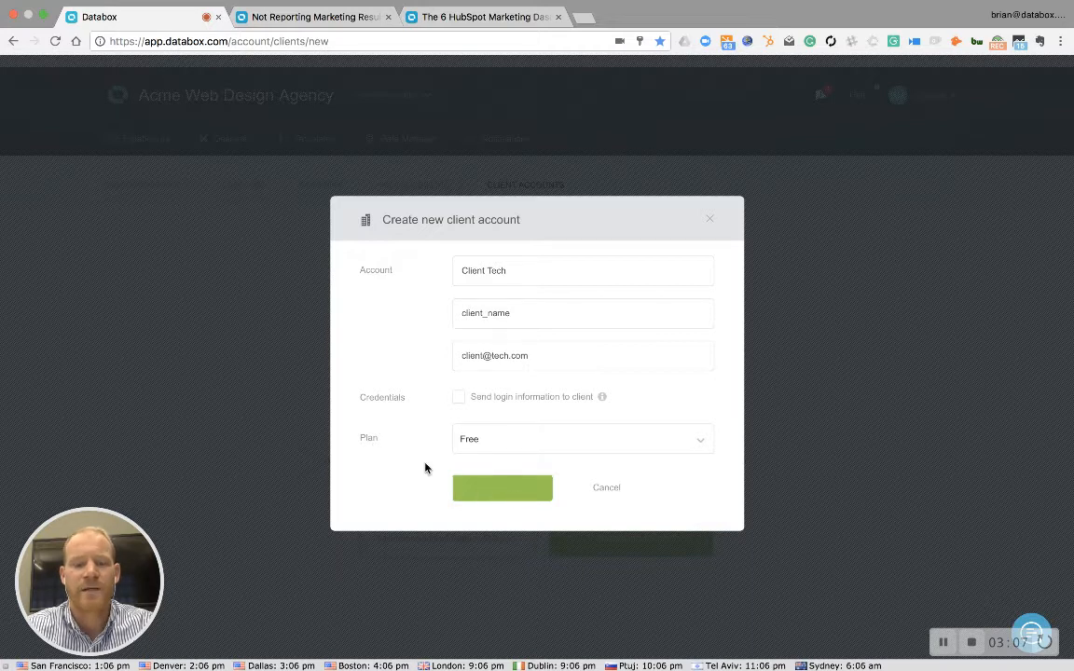
pyautogui.click(502, 486)
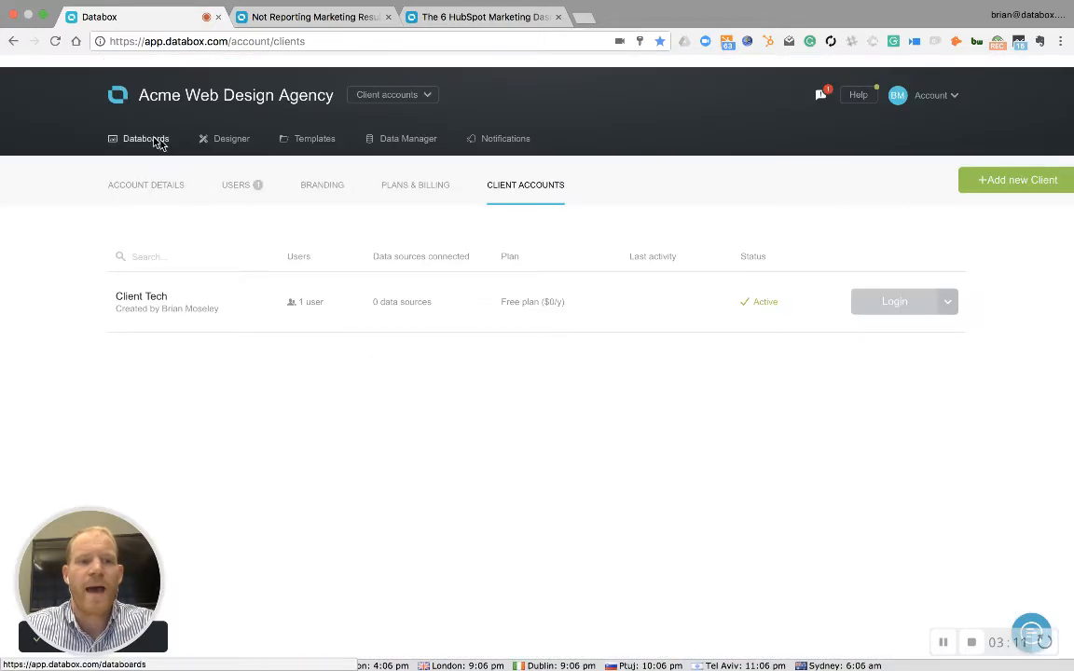
# - Create the Basic Reporting and Advanced Reporting tags and close Manage tags
pyautogui.click(146, 138)
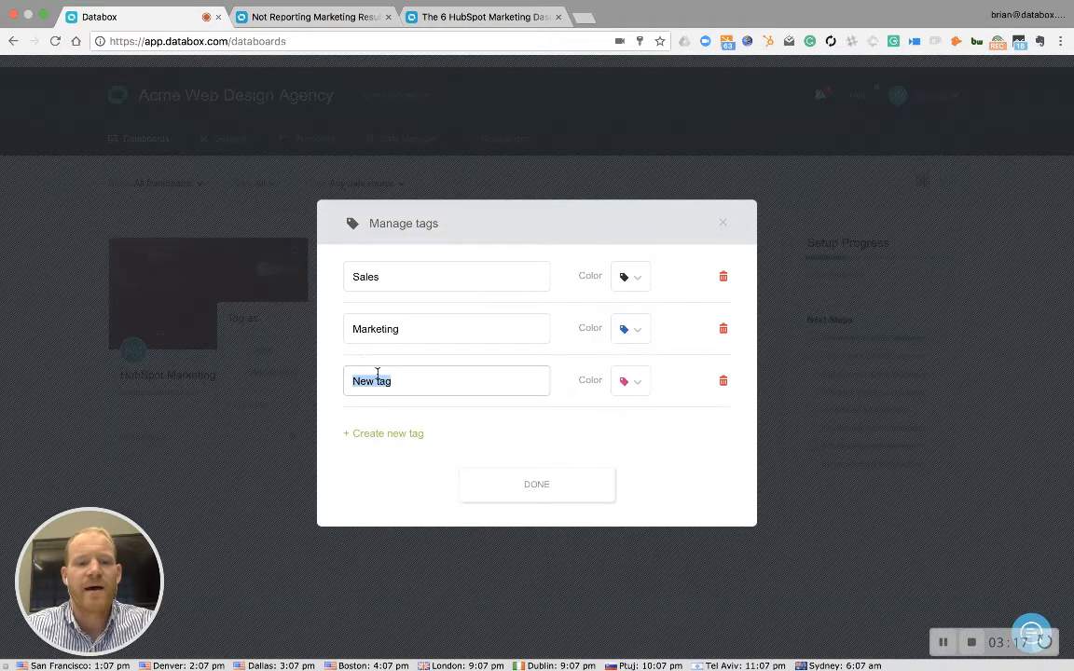
pyautogui.write('Basi')
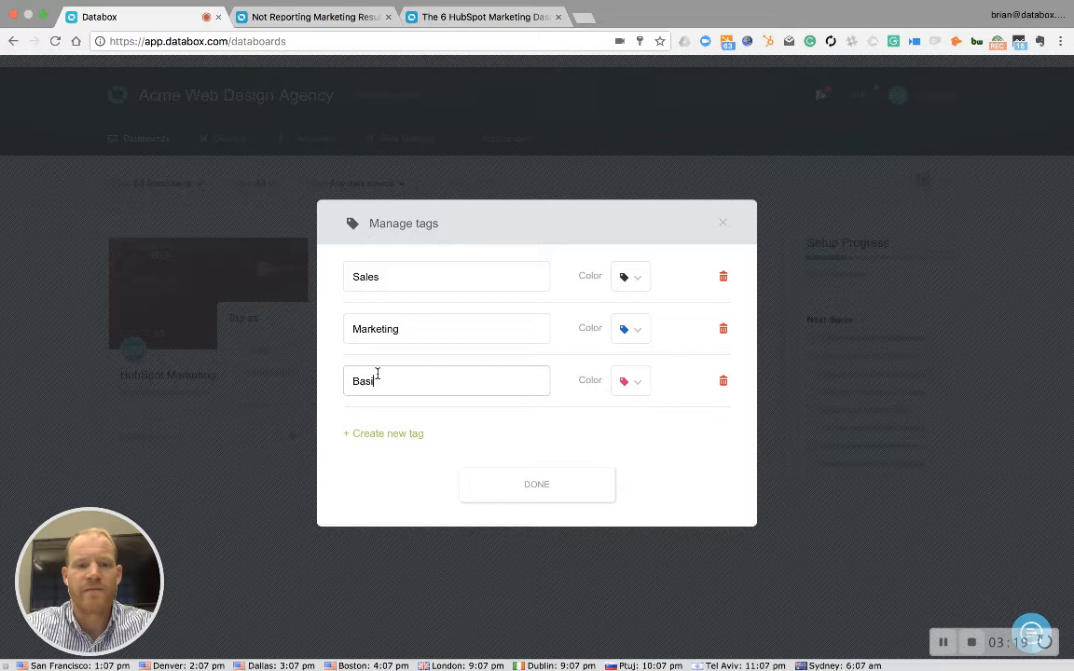
pyautogui.write('c Reporting')
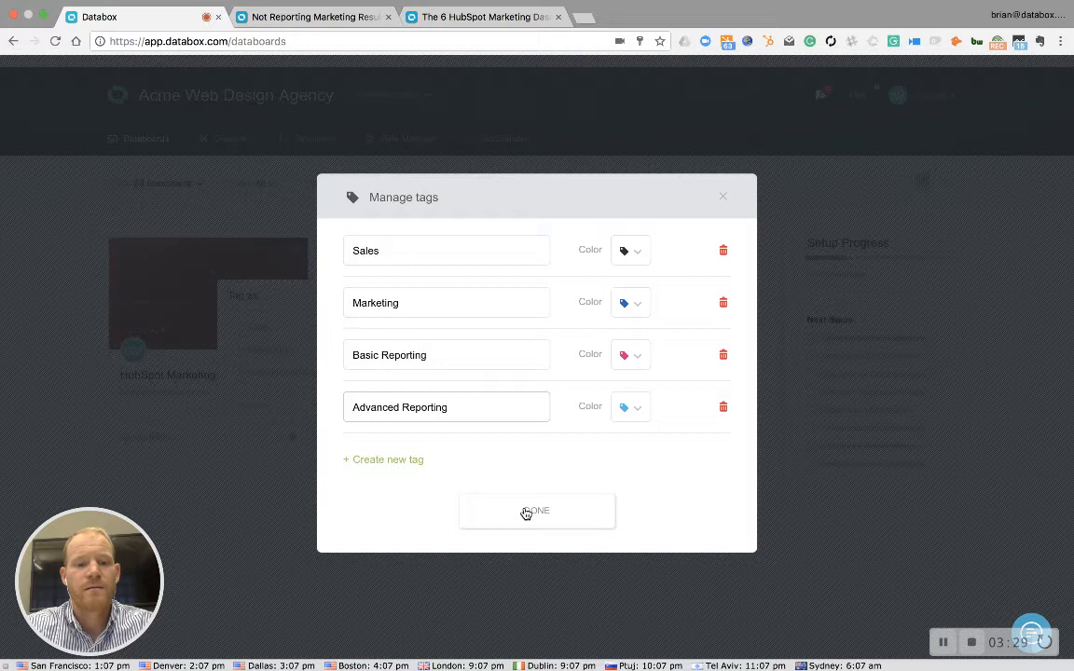
pyautogui.click(536, 511)
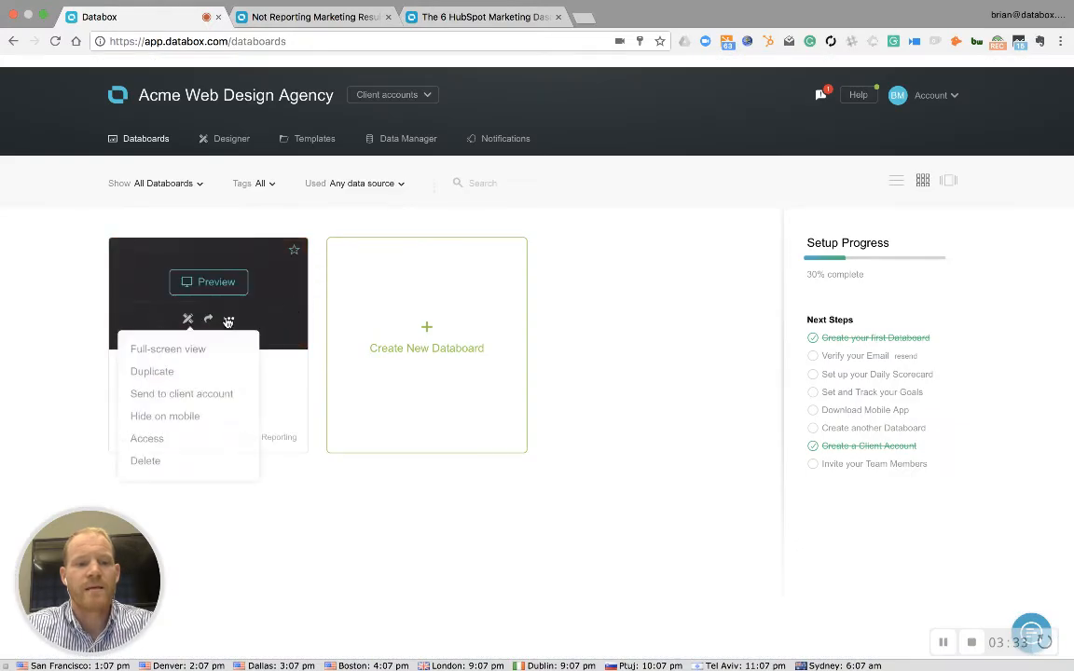
# - Send a copy of the Basic Reporting HubSpot Marketing databoard to Client Tech
pyautogui.click(181, 394)
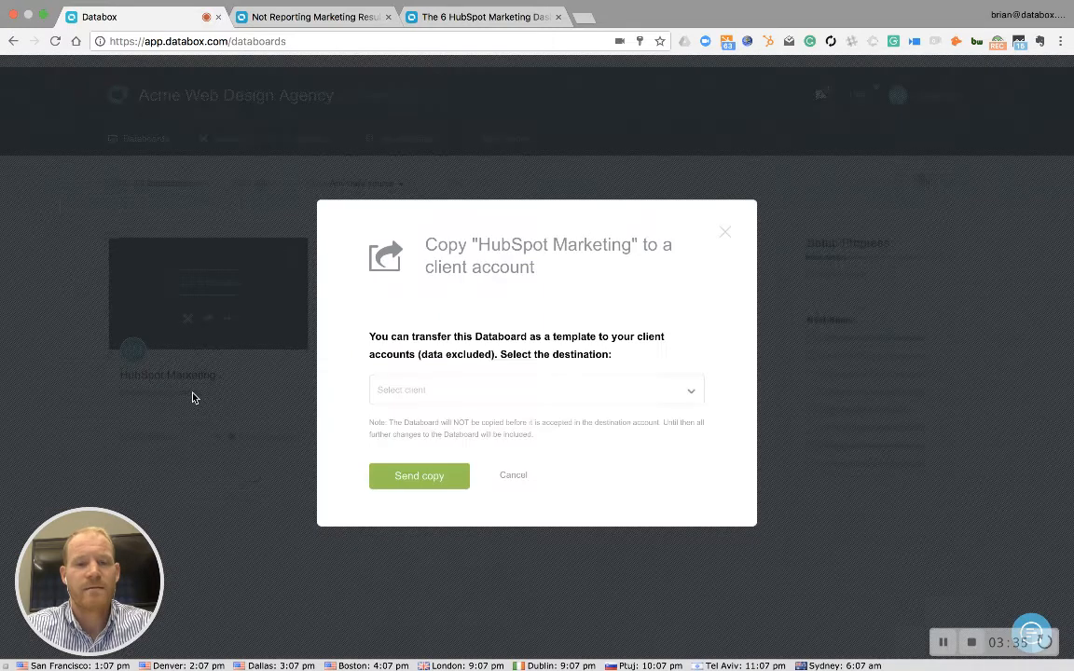
pyautogui.click(536, 390)
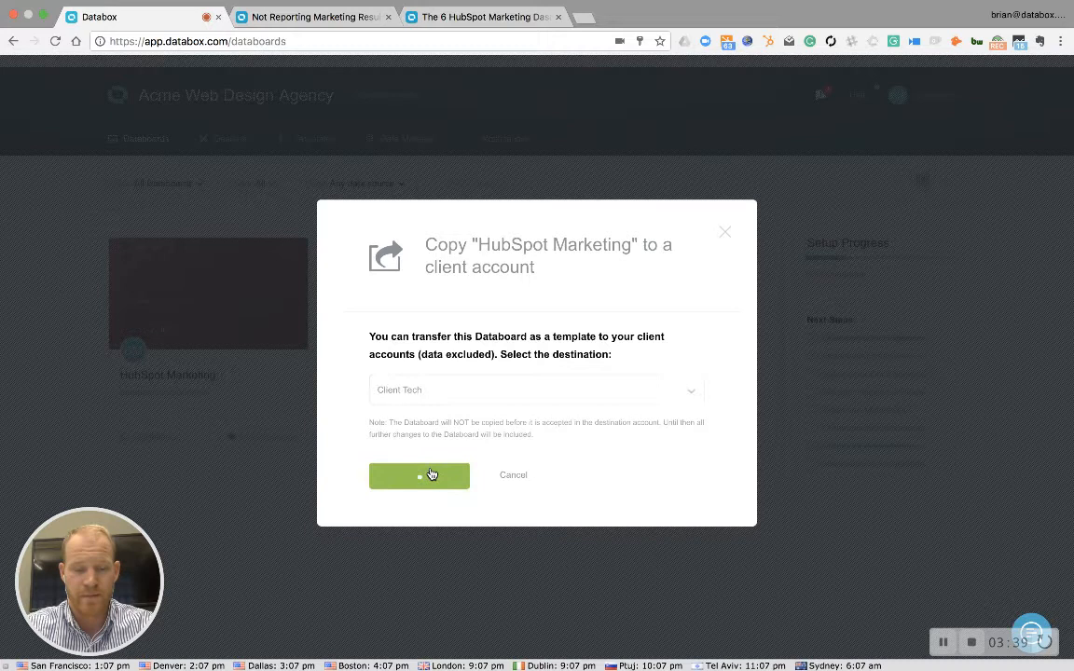
pyautogui.click(419, 475)
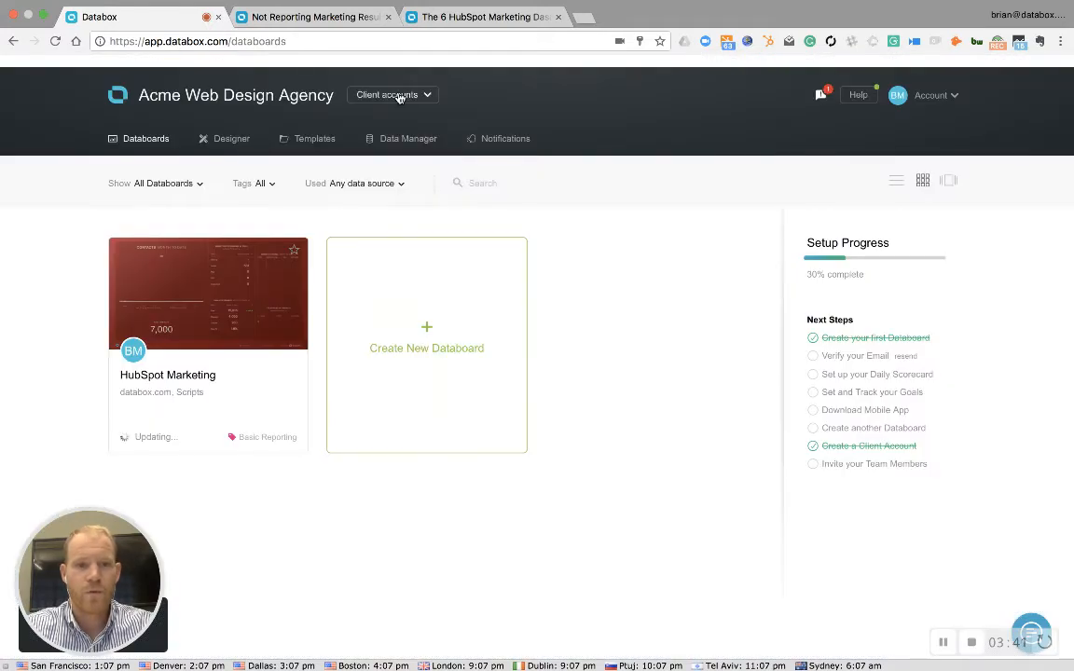
pyautogui.click(392, 94)
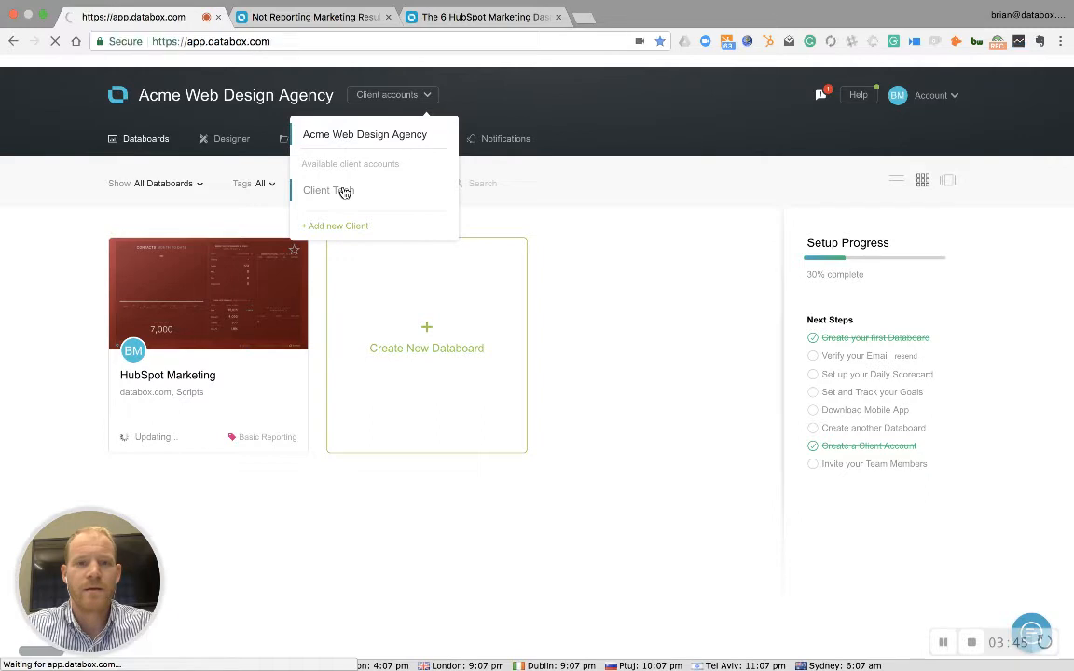
# - In Client Tech, accept the databoard, connect data later, then switch back to Acme Web Design Agency
pyautogui.click(328, 190)
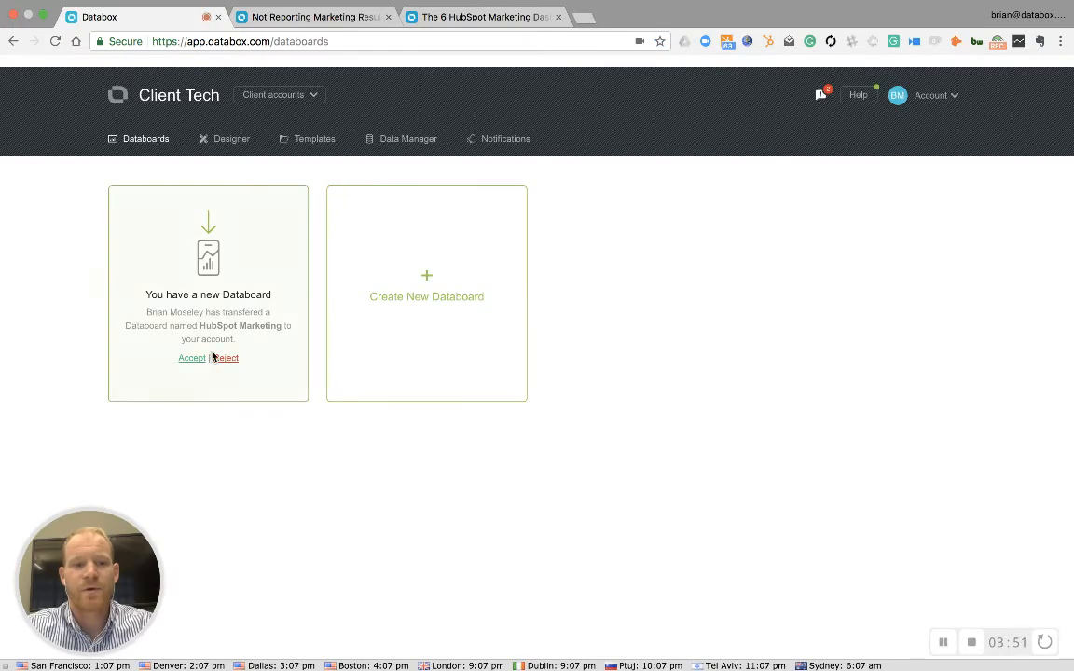
pyautogui.moveTo(197, 364)
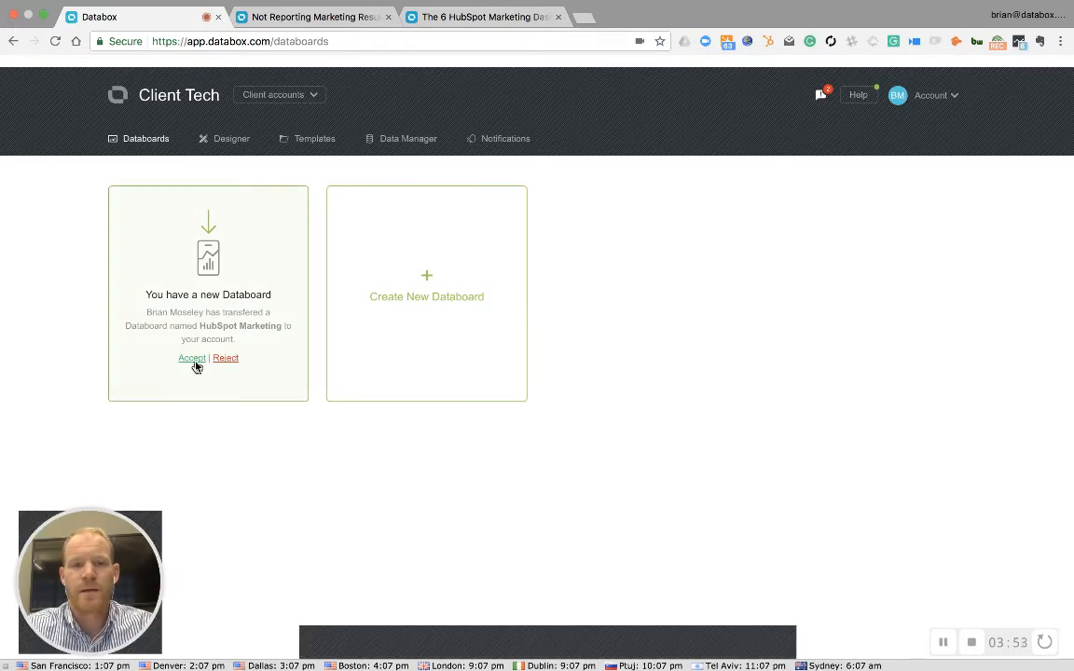
pyautogui.click(191, 357)
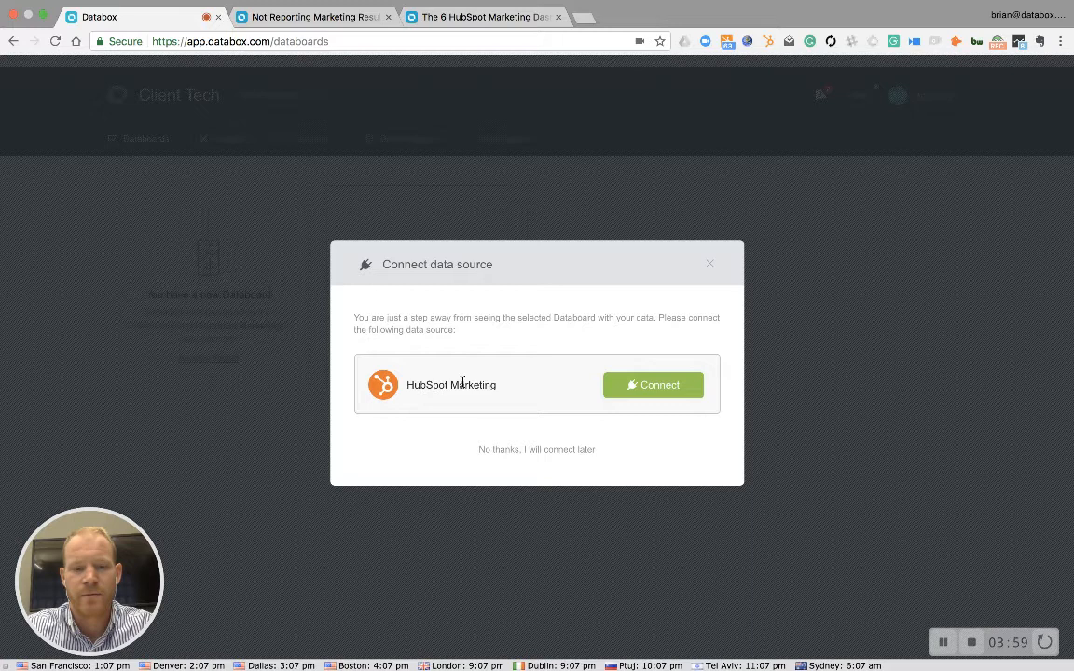
pyautogui.click(536, 450)
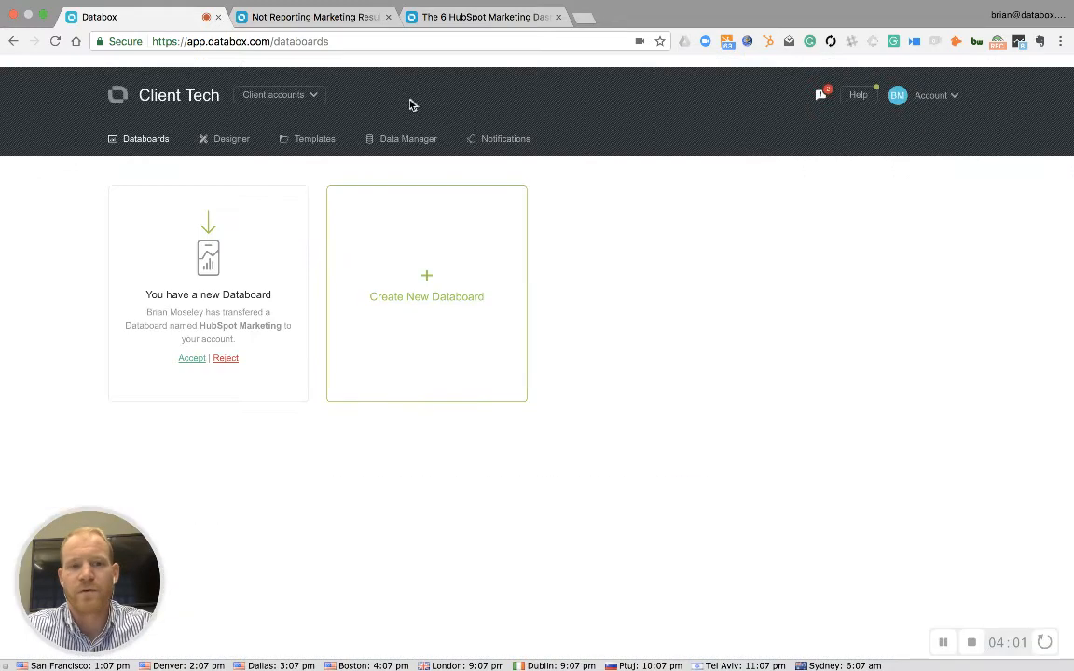
pyautogui.click(279, 94)
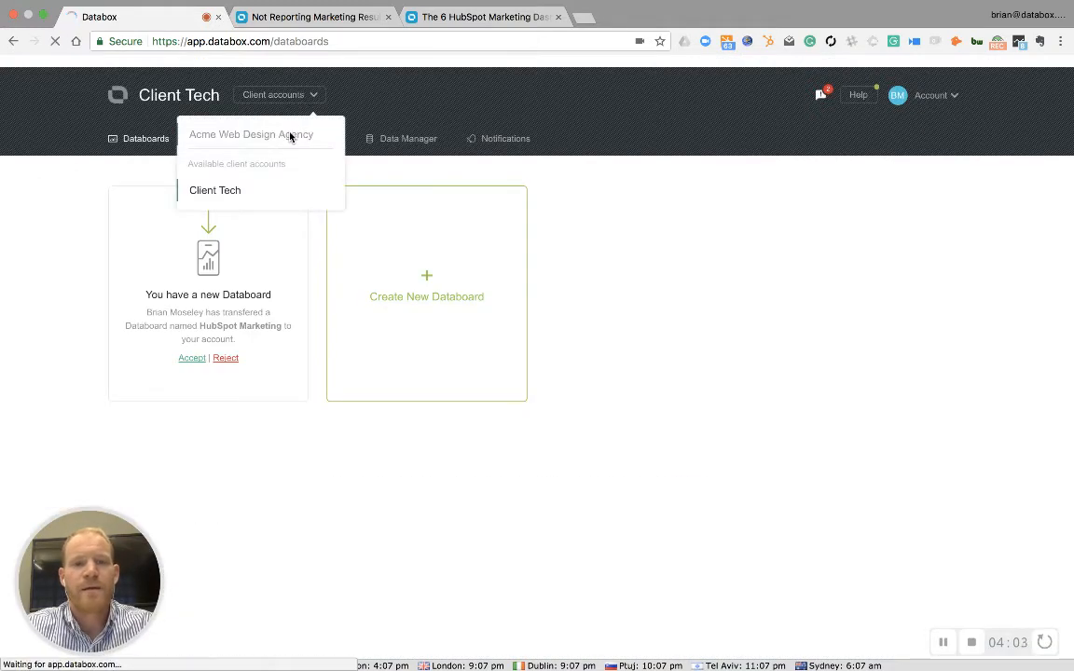
pyautogui.click(250, 134)
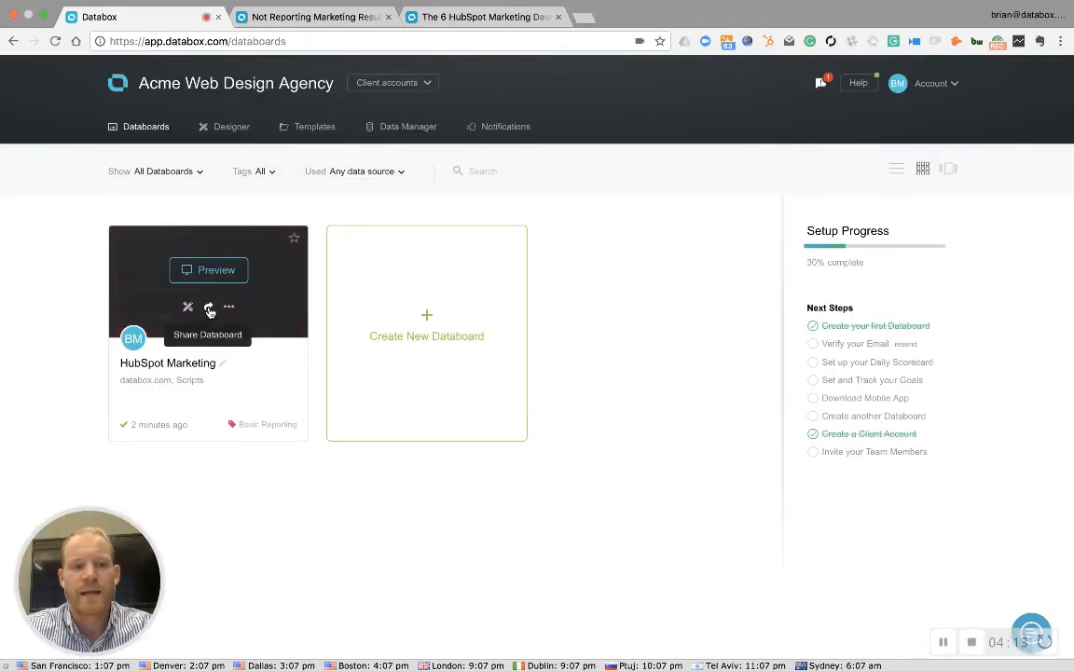
# - Open sharing for the HubSpot Marketing databoard and switch to Scheduled Snapshot
pyautogui.click(209, 307)
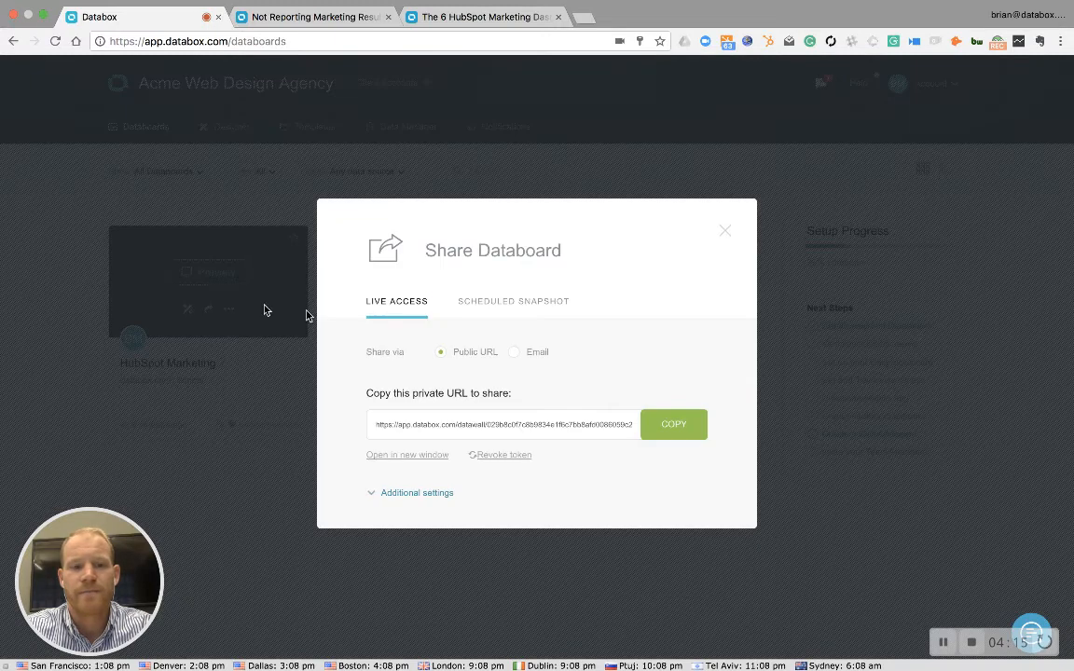
pyautogui.moveTo(385, 311)
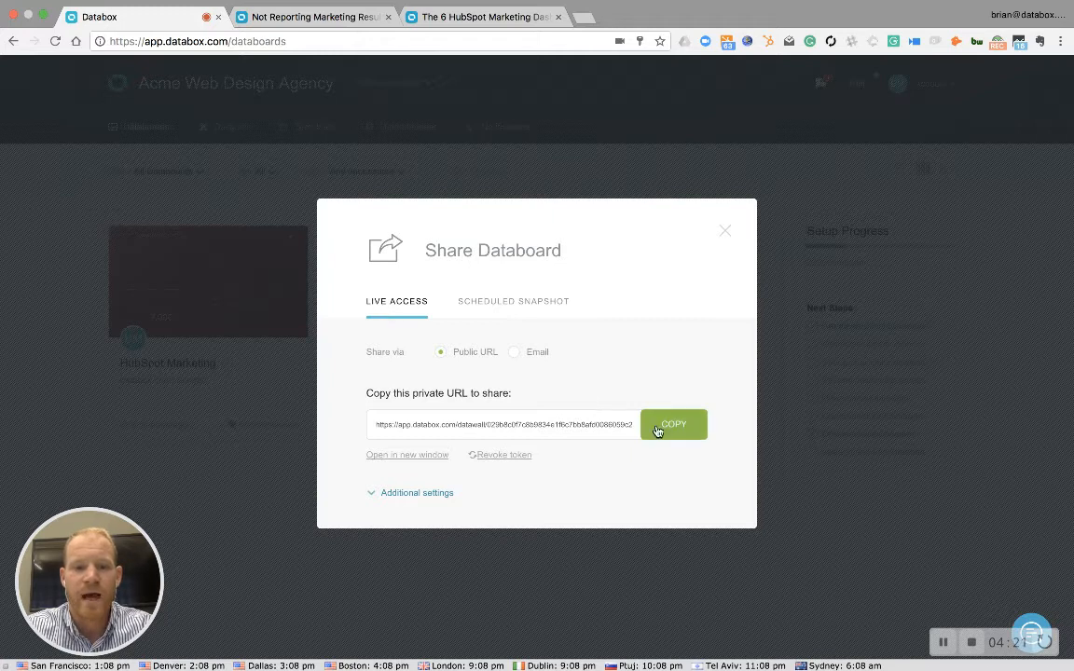
pyautogui.click(513, 301)
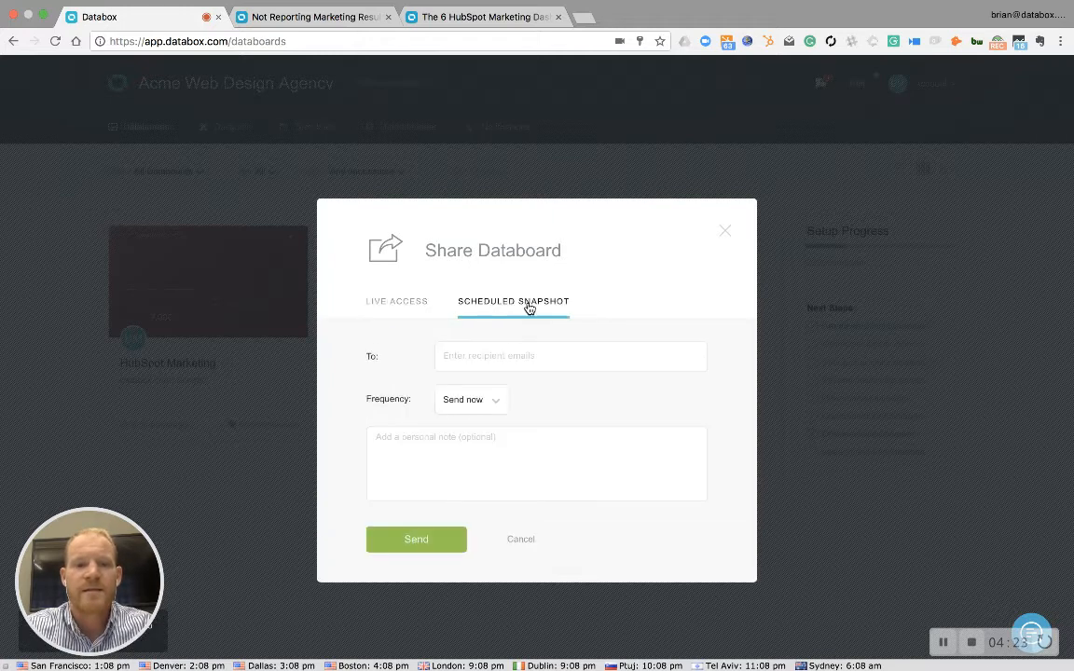
# - Look over the snapshot frequency options and recipient field, then close Share Databoard unsent
pyautogui.click(470, 399)
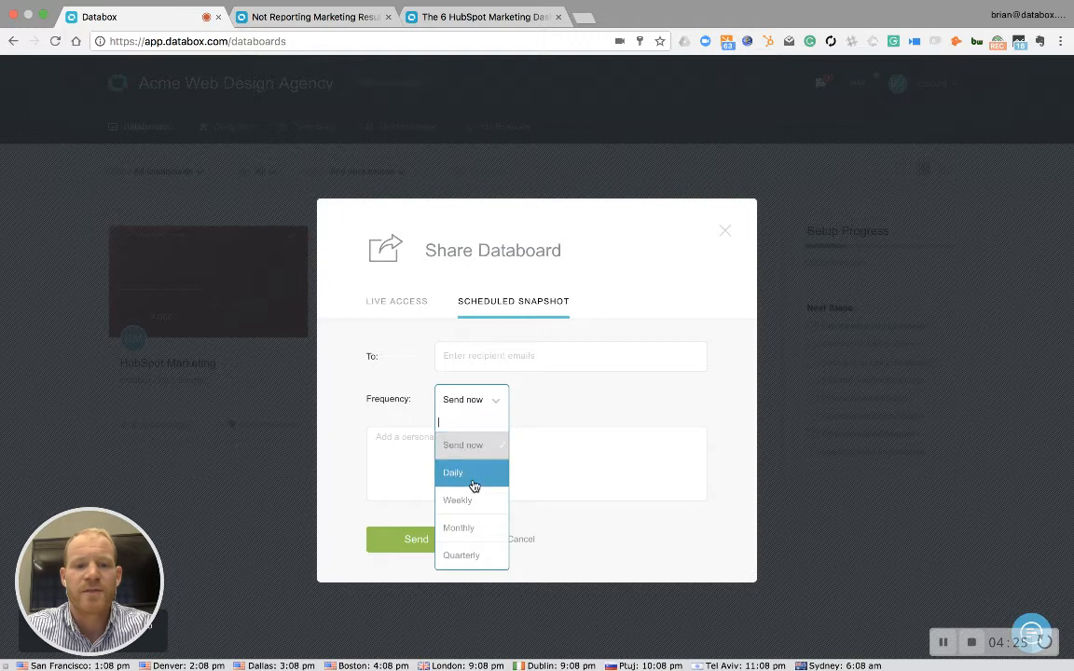
pyautogui.click(570, 355)
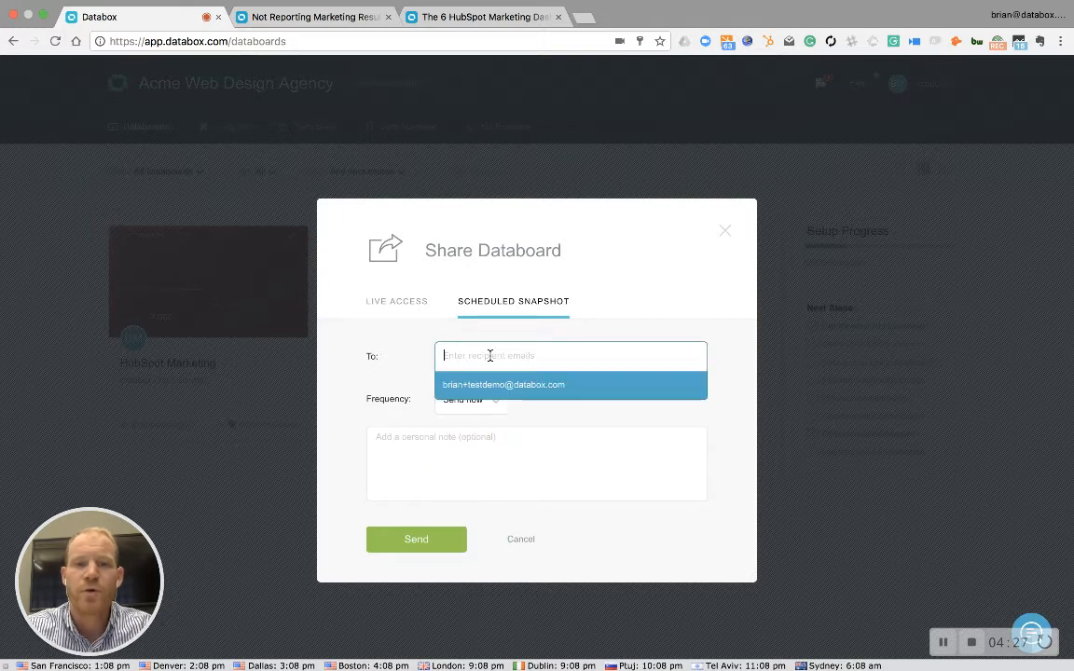
pyautogui.click(470, 399)
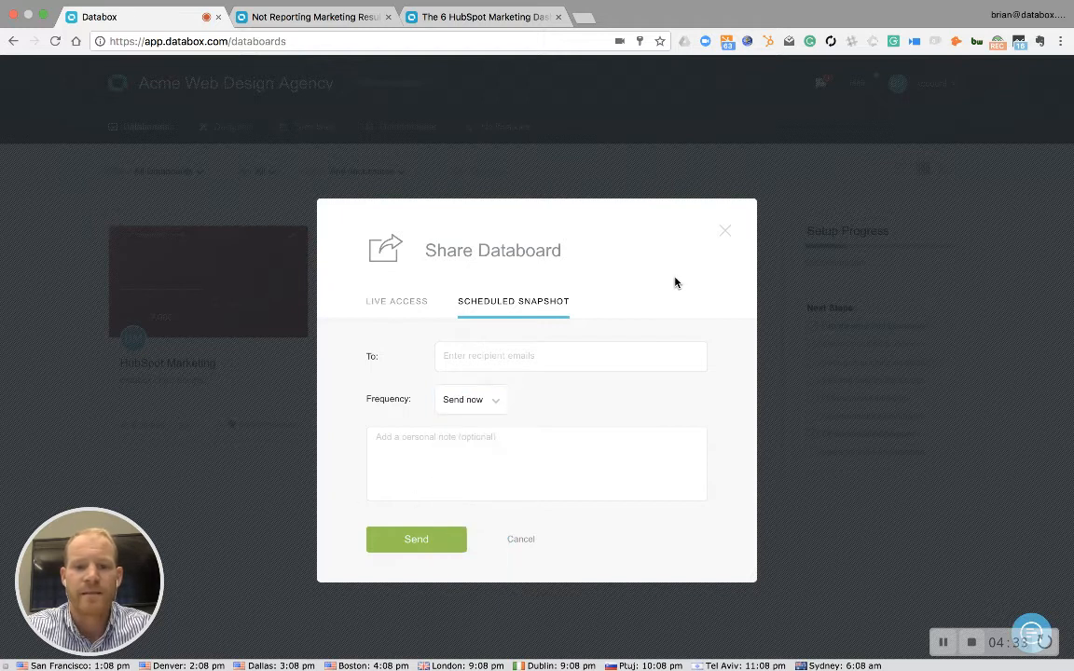
pyautogui.click(726, 231)
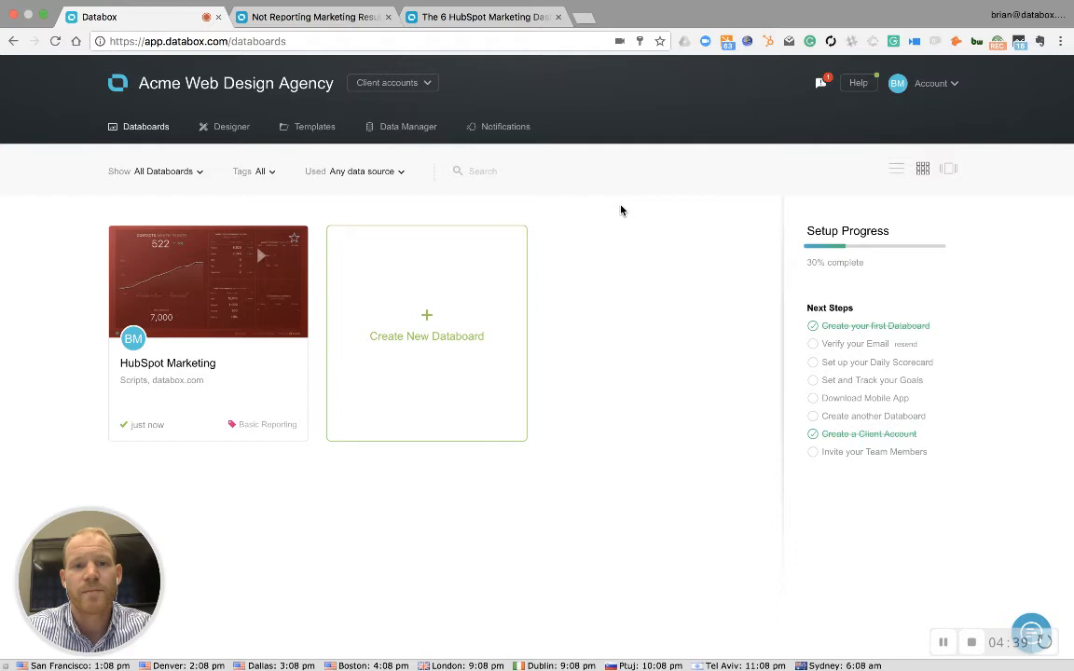
pyautogui.moveTo(301, 261)
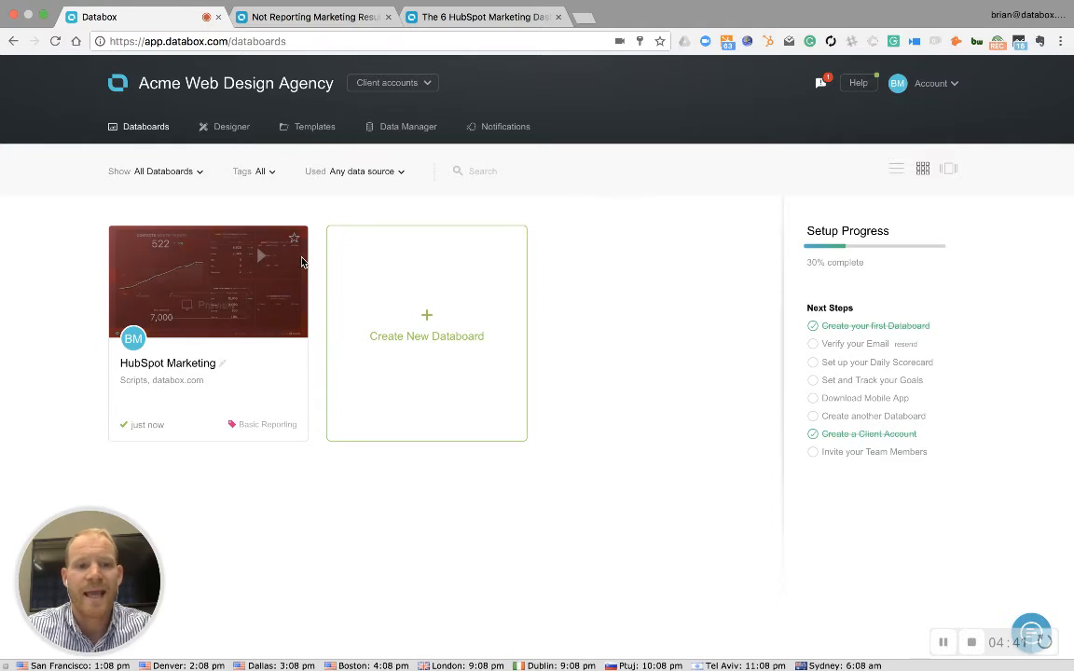